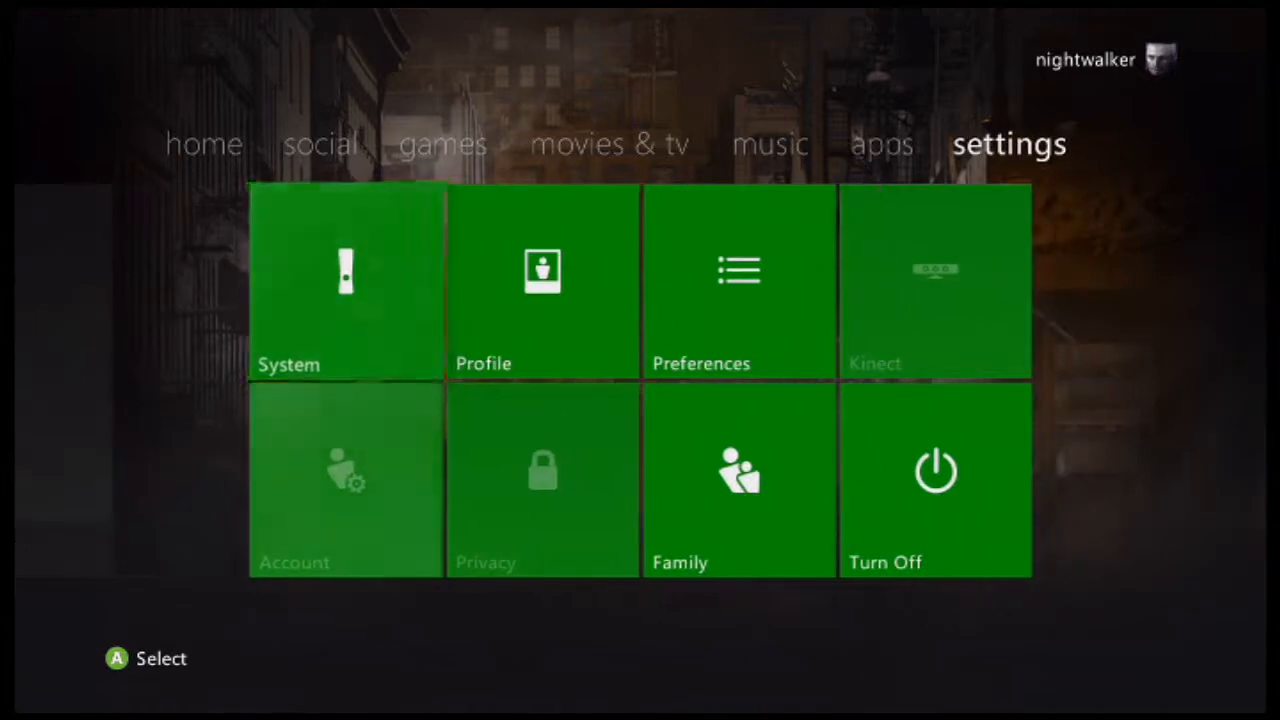
- Reach Terraria's saved games through the Xbox storage settings
click(344, 284)
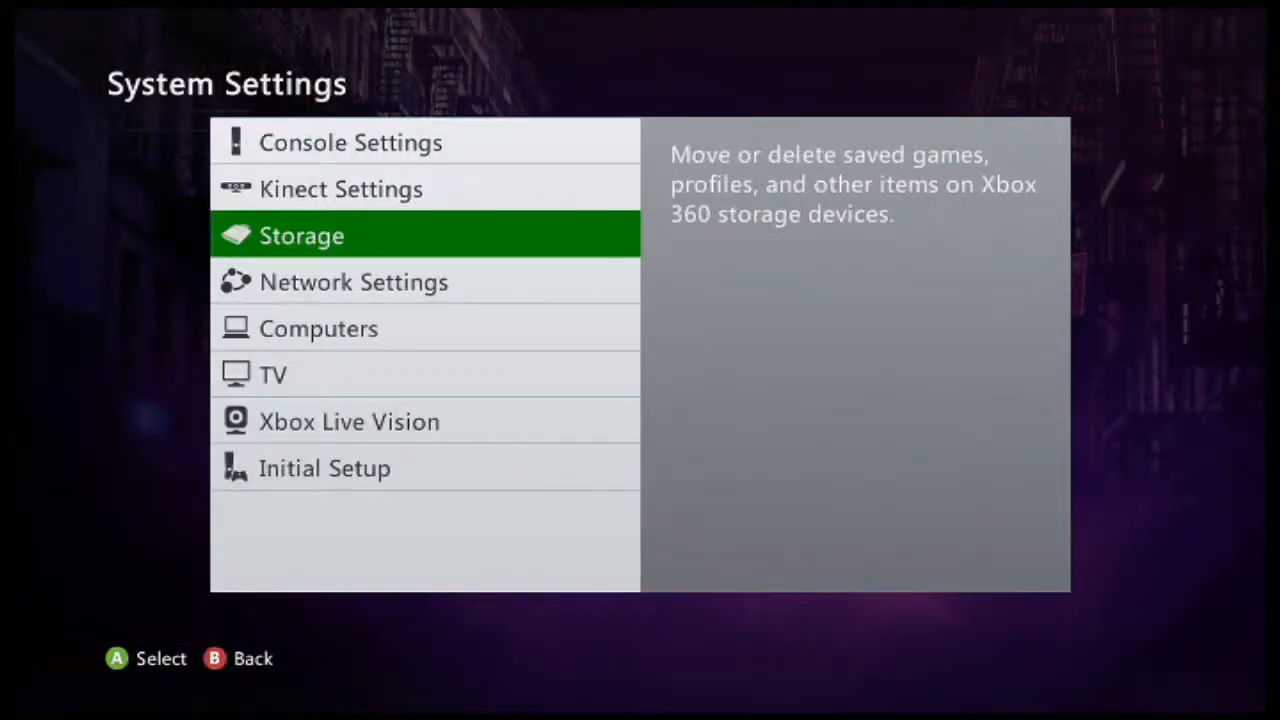
click(300, 236)
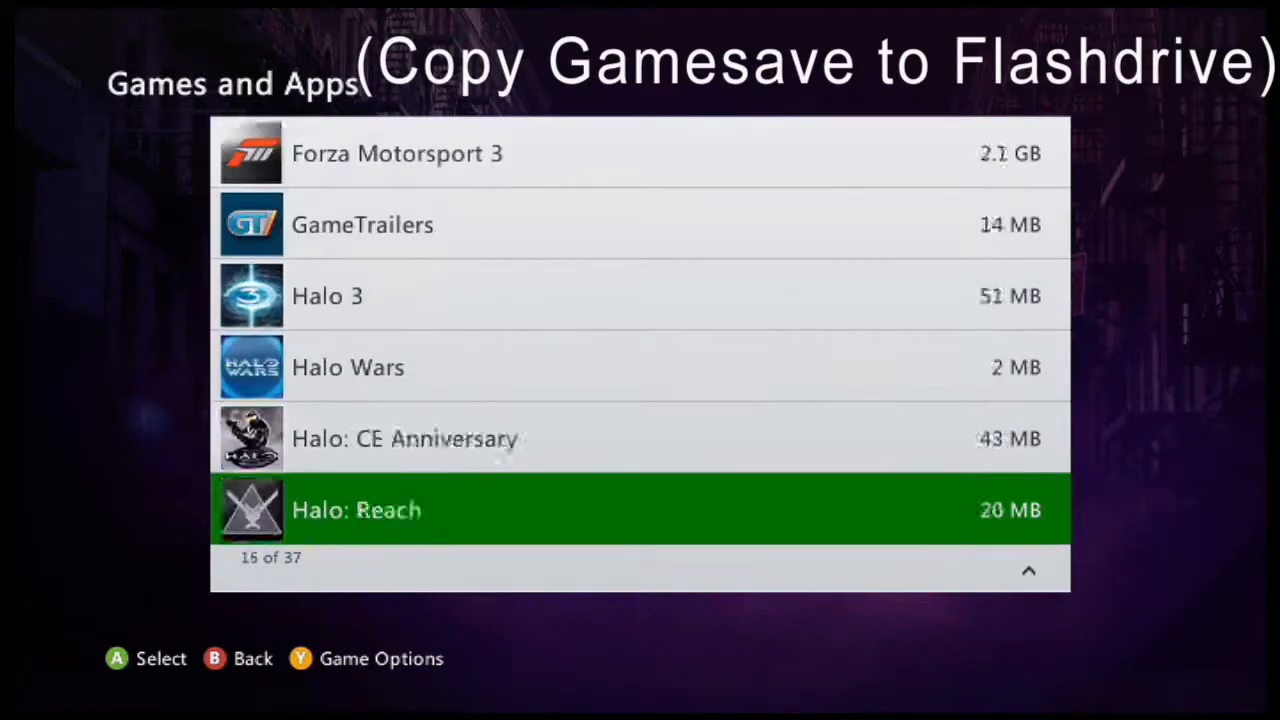
scroll(down, 3)
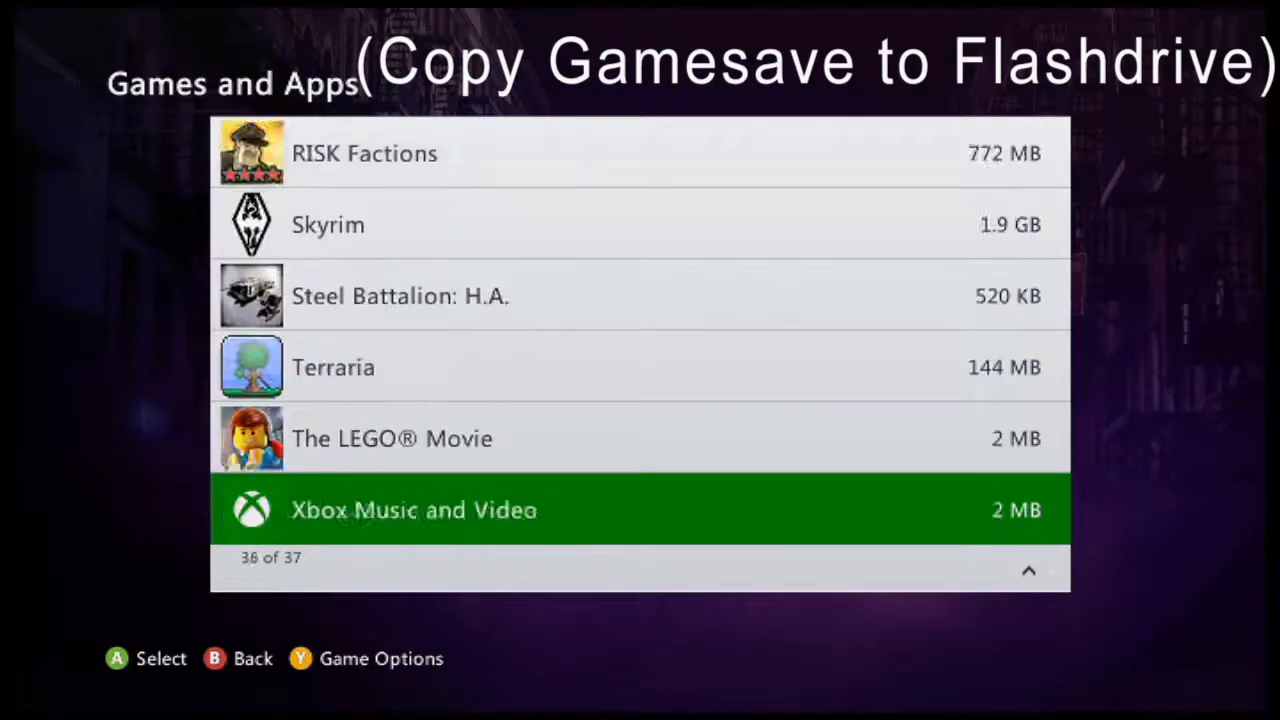
click(332, 368)
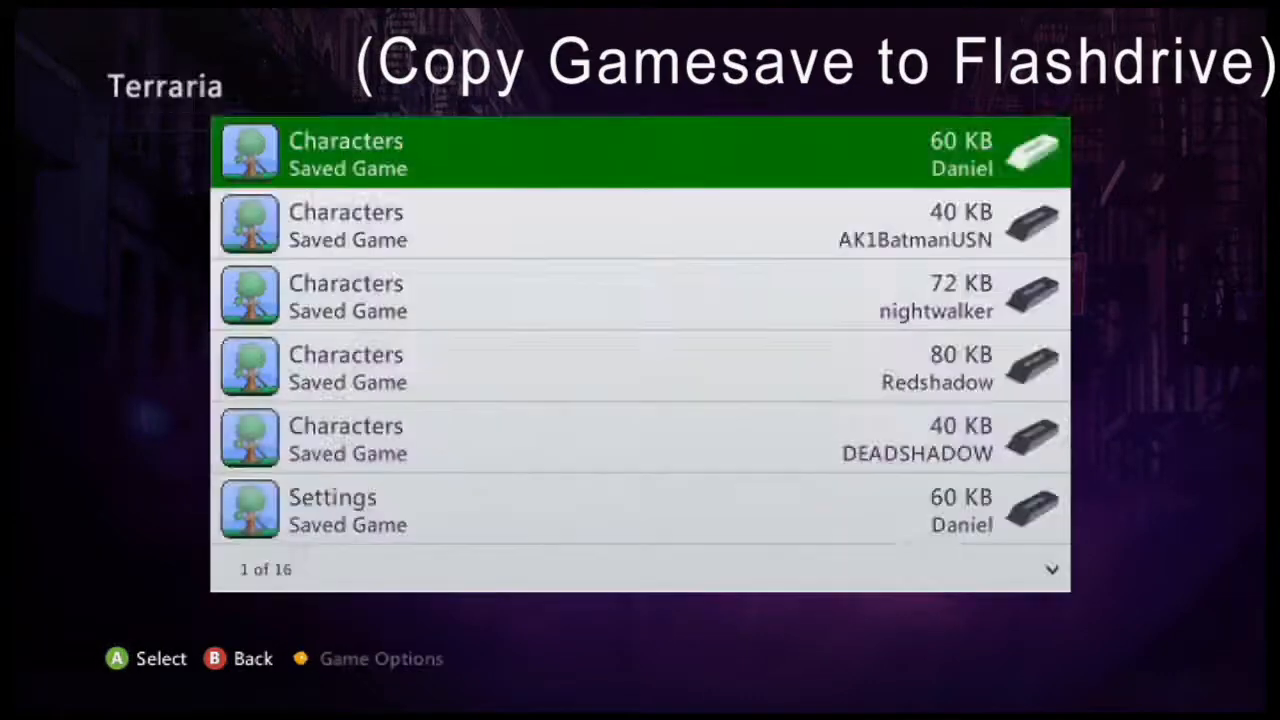
key(Down)
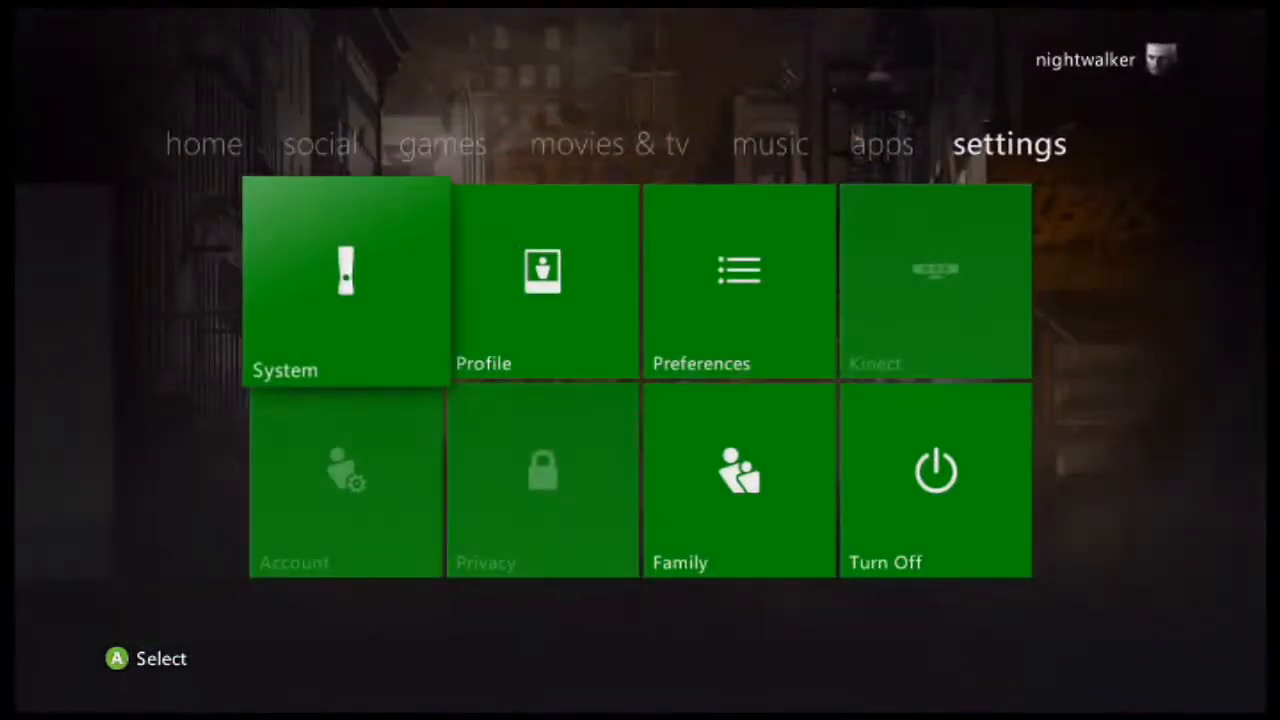
- Browse drive D: into 584112BF\00000001 and select the Characters save file
click(204, 144)
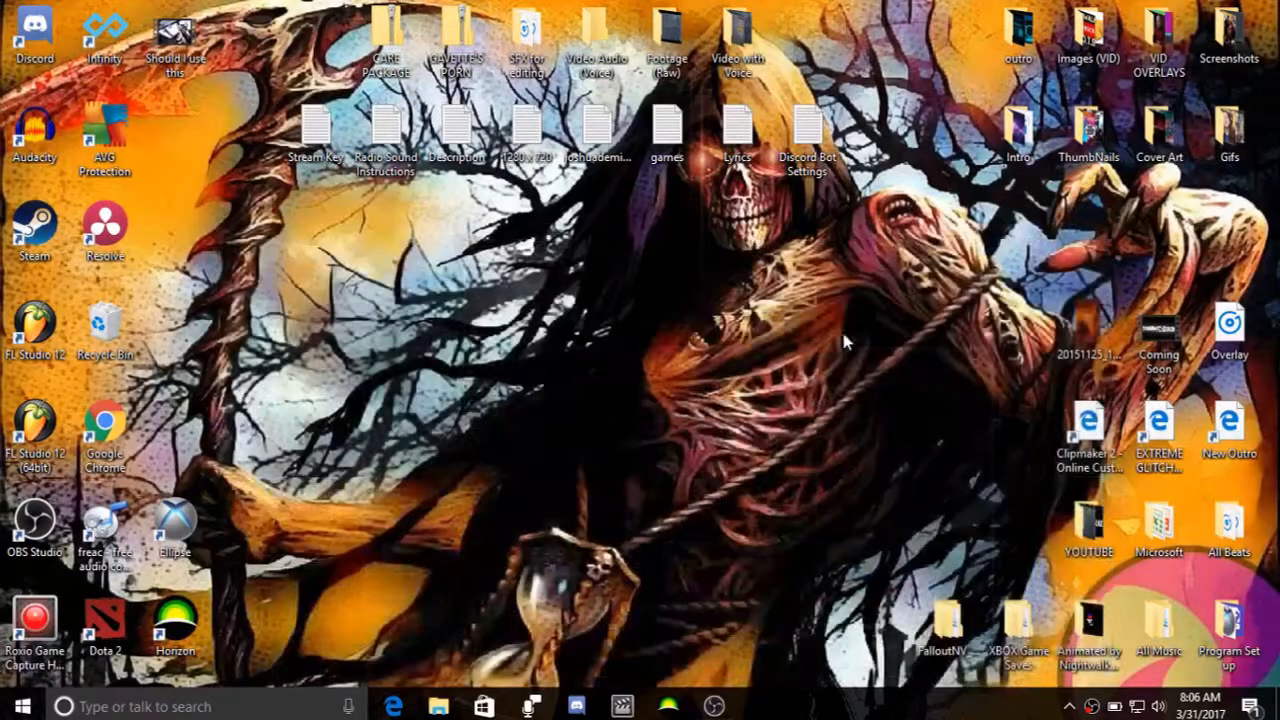
mouse_move(710, 632)
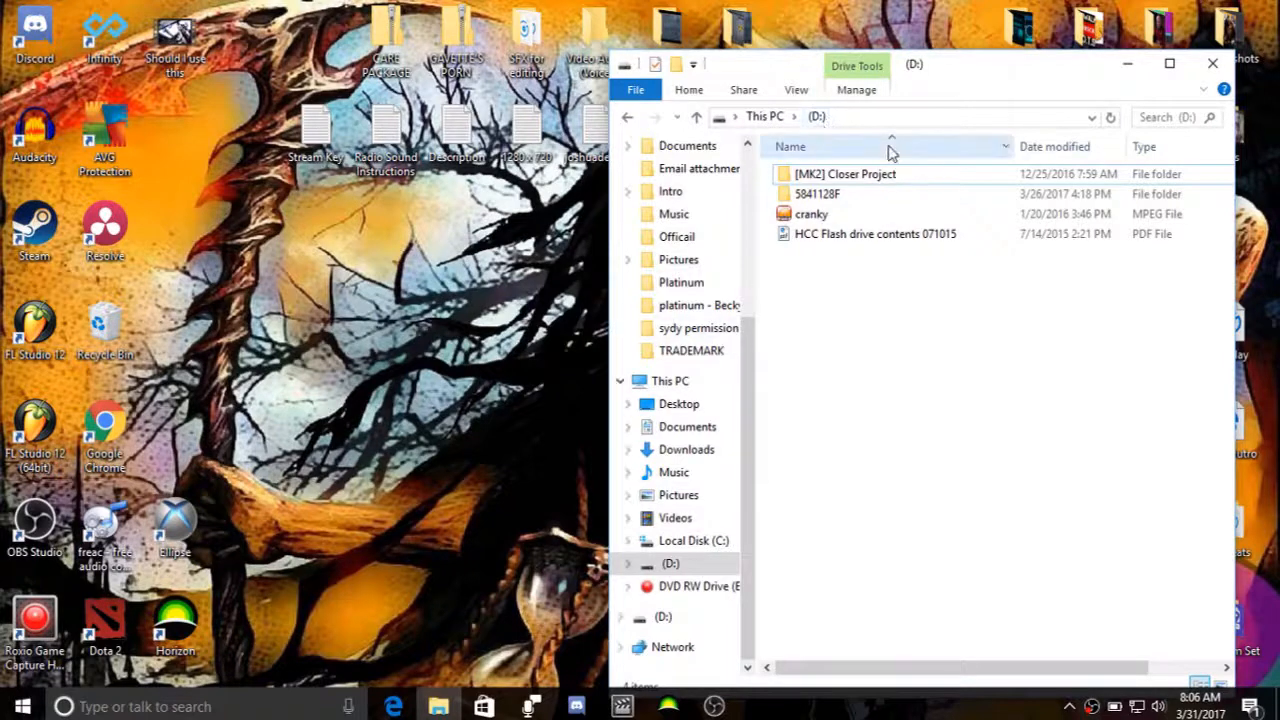
mouse_move(832, 194)
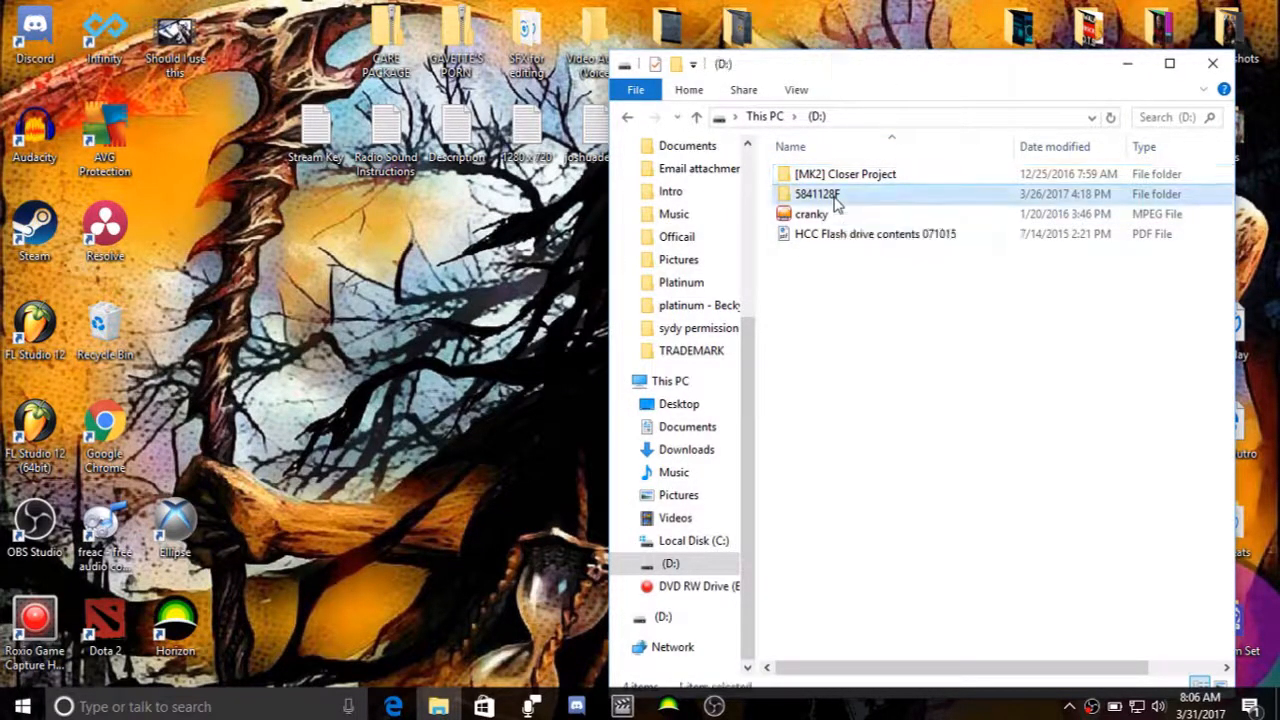
double_click(816, 192)
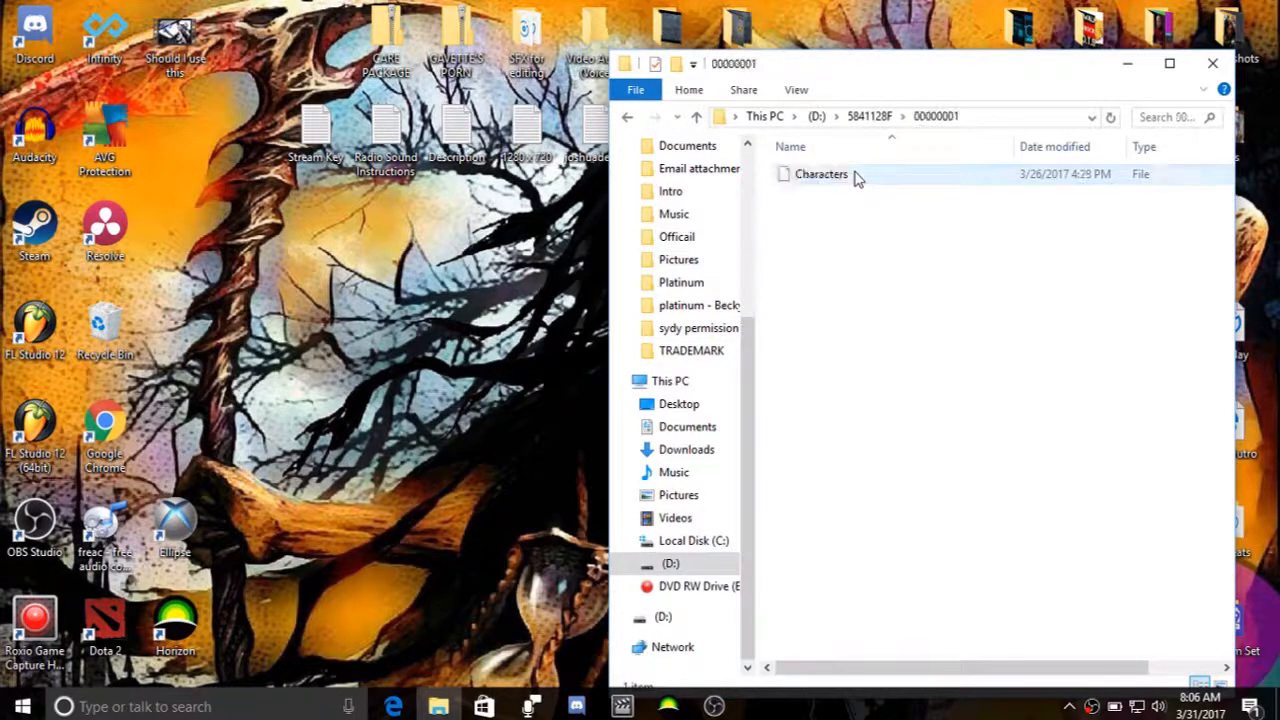
click(818, 174)
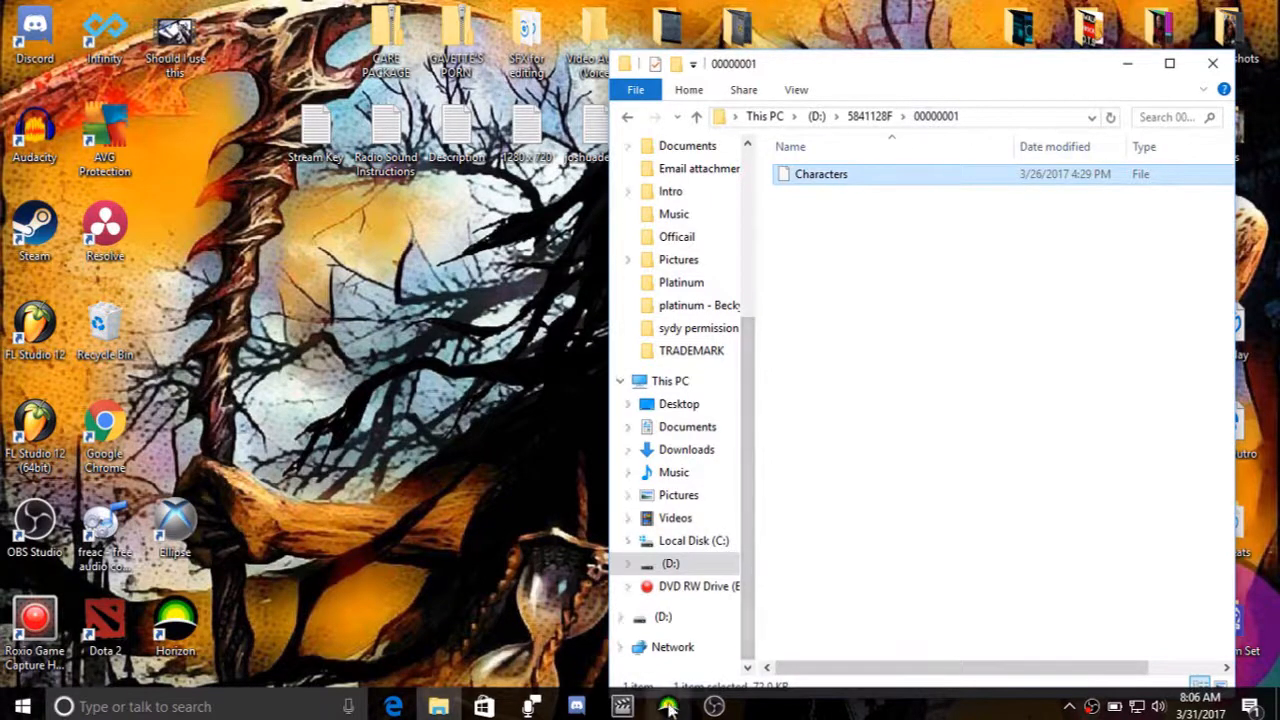
- Load the Terraria Characters save in Horizon to show its package info and IDs
click(668, 704)
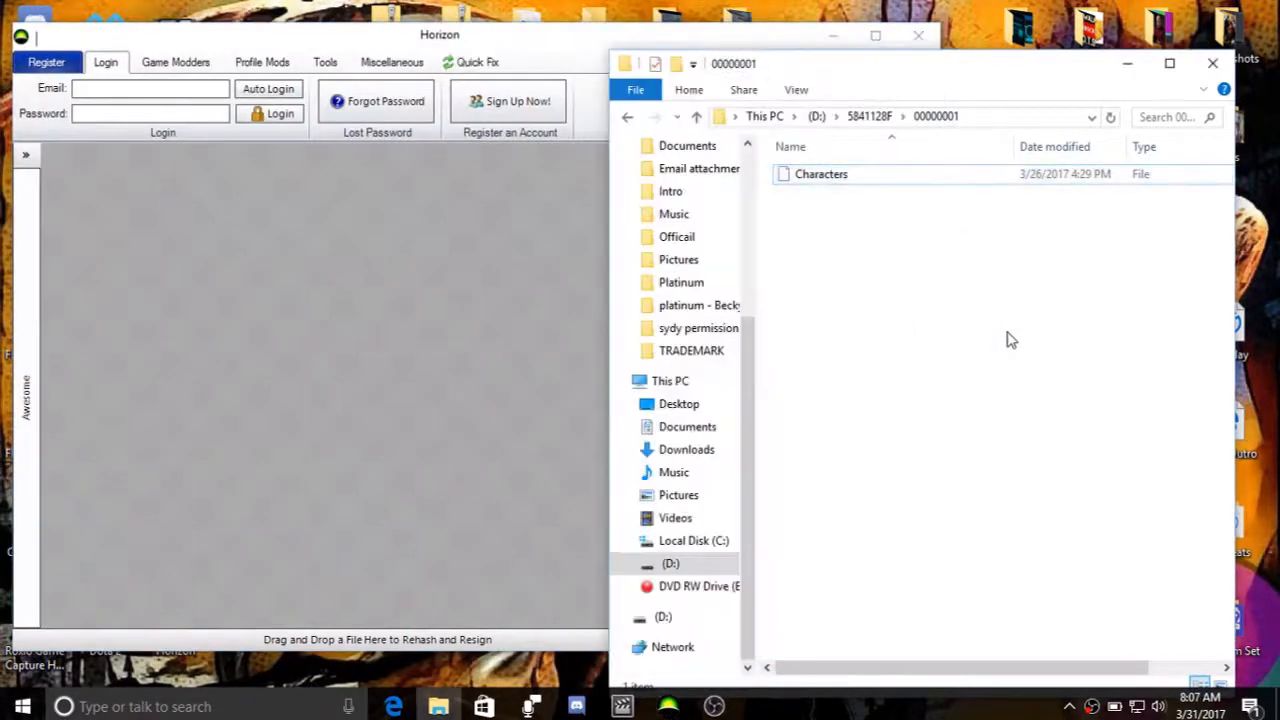
mouse_move(922, 72)
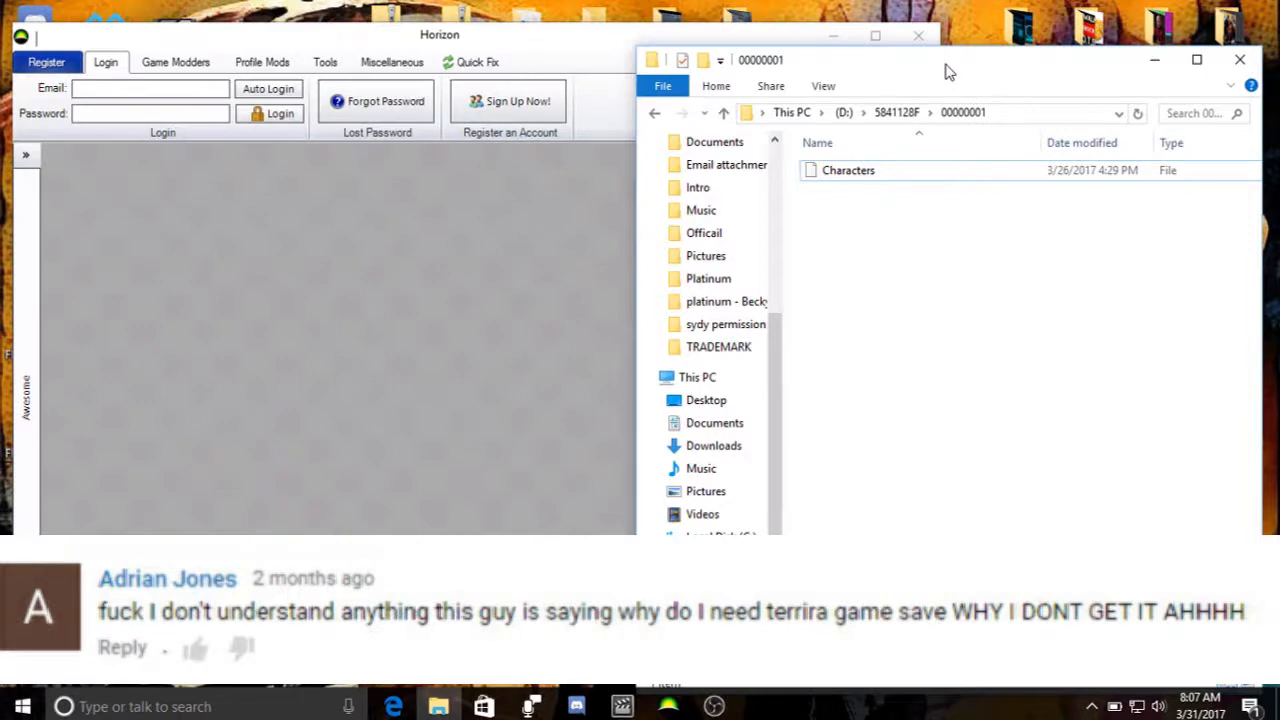
click(848, 170)
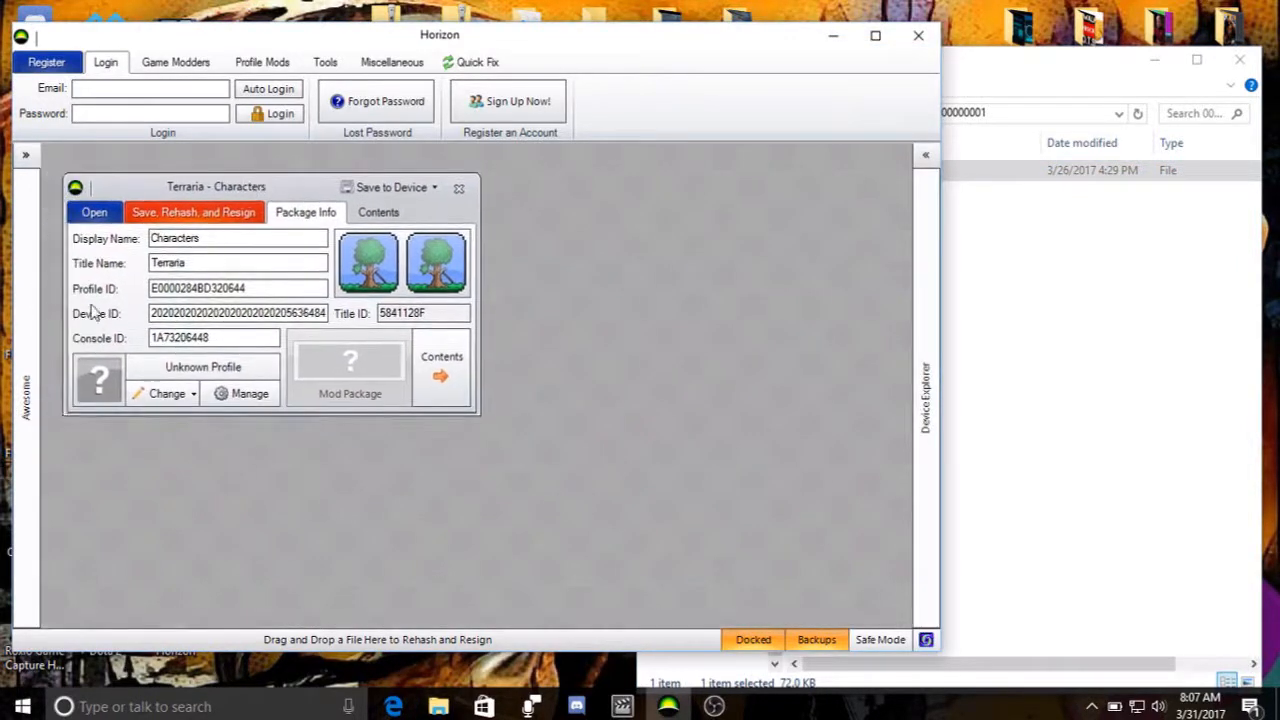
mouse_move(82, 330)
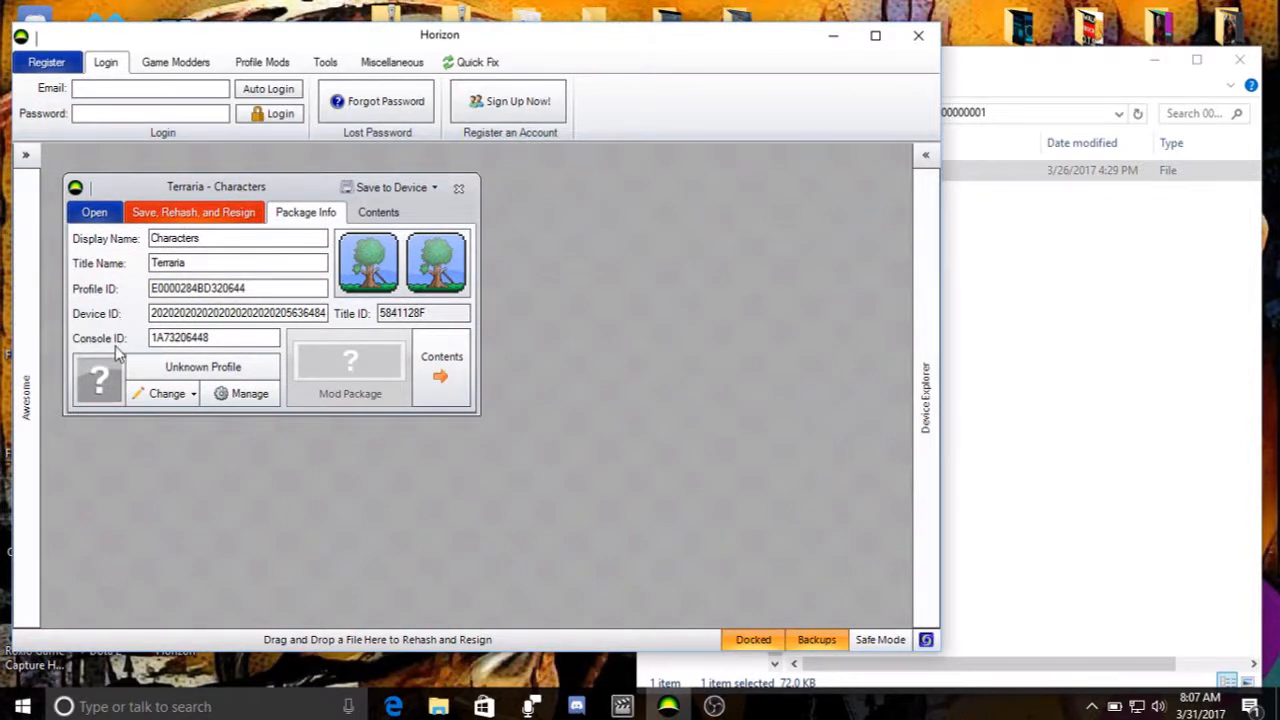
mouse_move(544, 304)
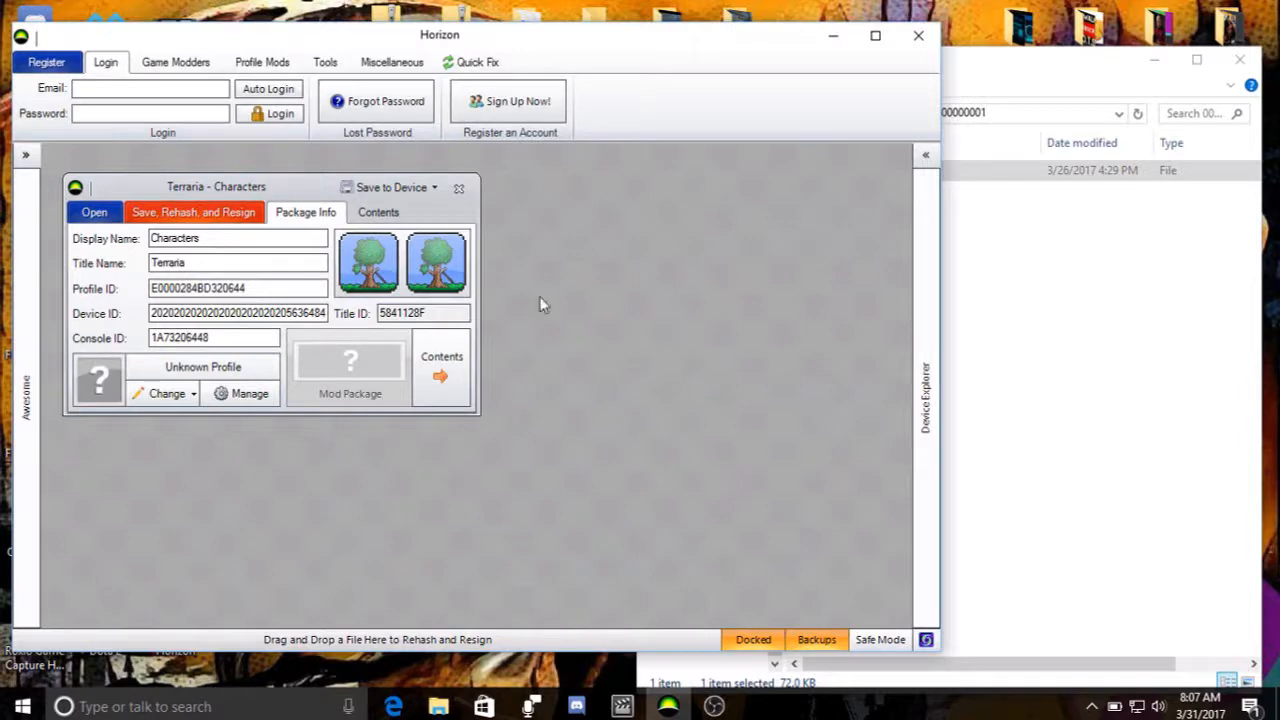
mouse_move(1088, 72)
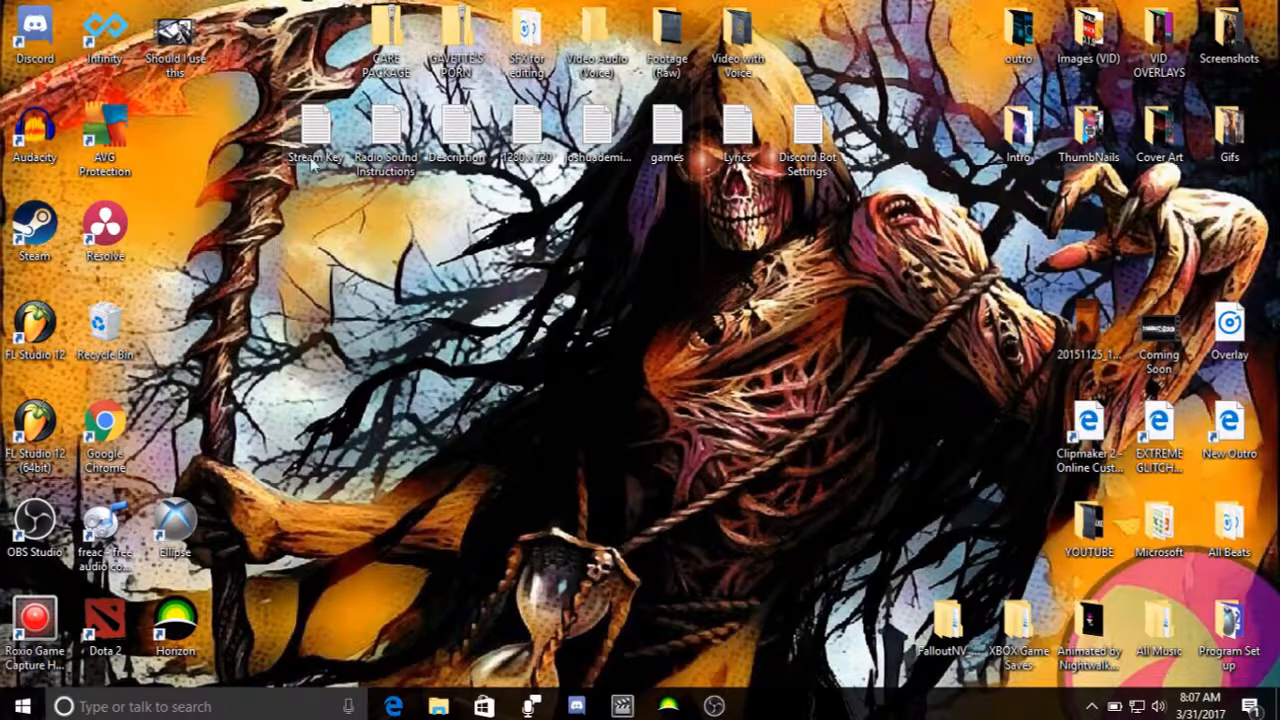
mouse_move(1124, 510)
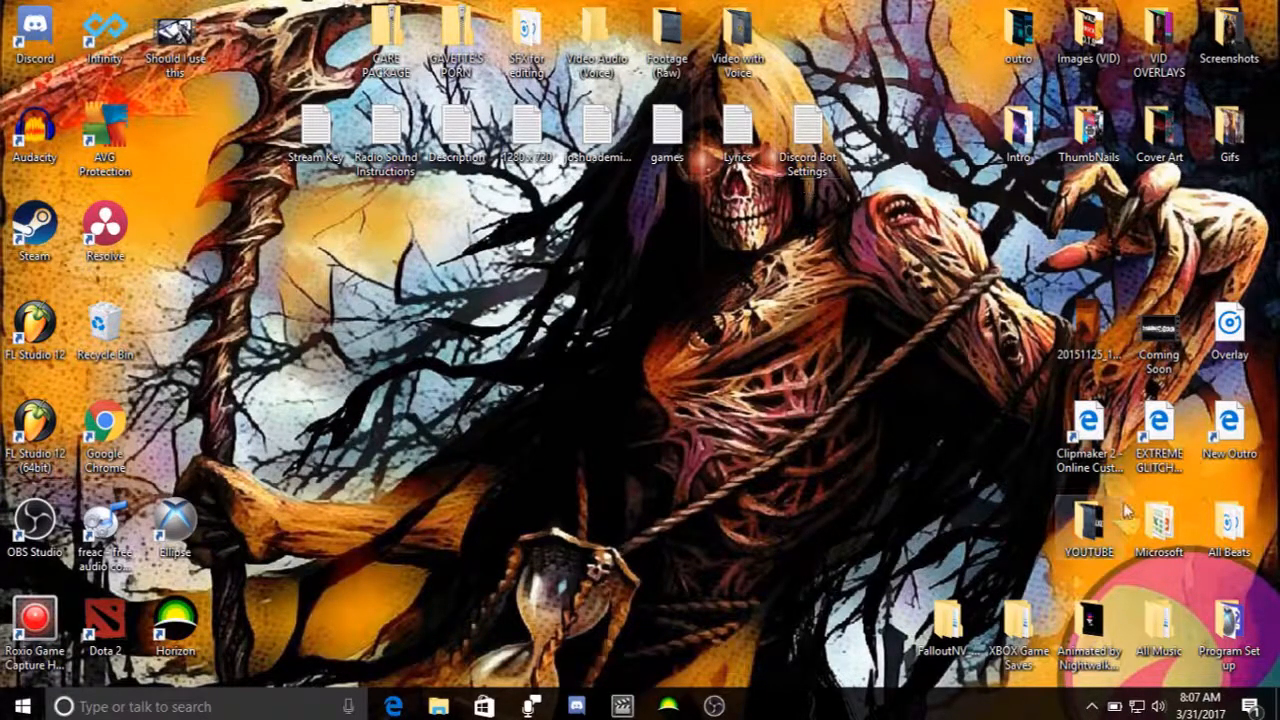
- Browse YOUTUBE\Mod Skyrim Turtorial and move the MGS Link file onto the desktop
click(1088, 524)
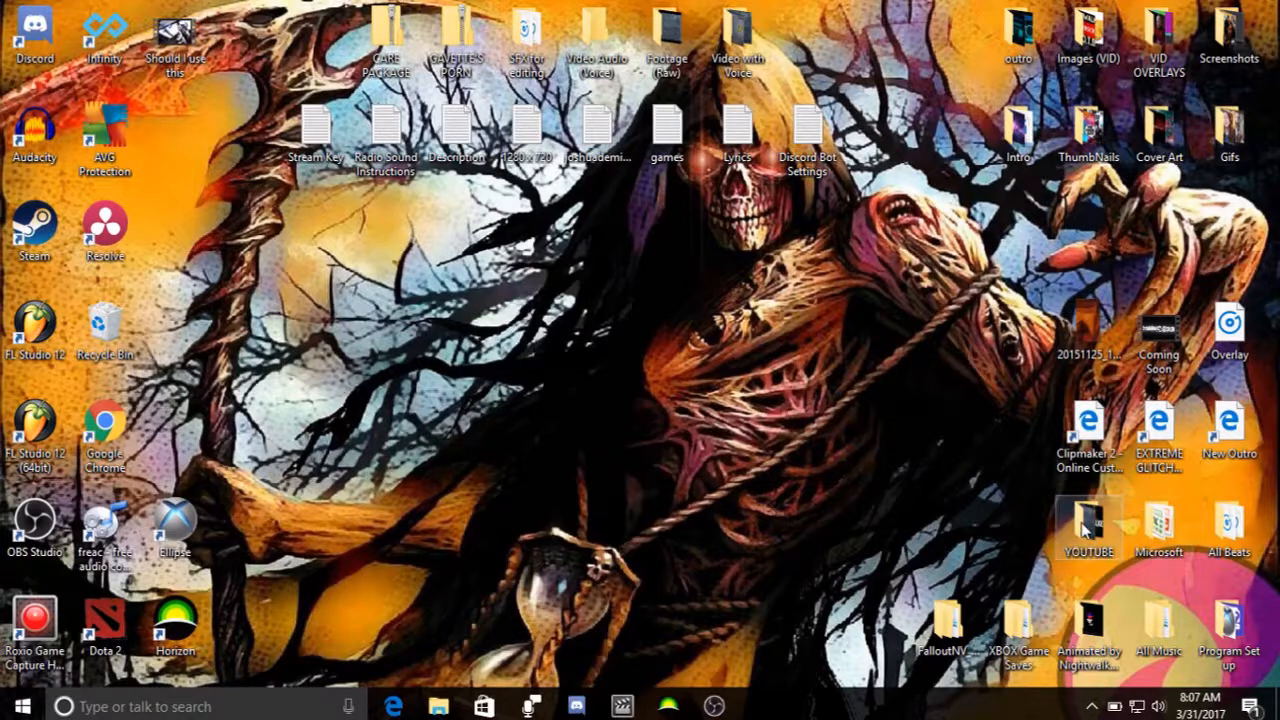
double_click(1088, 524)
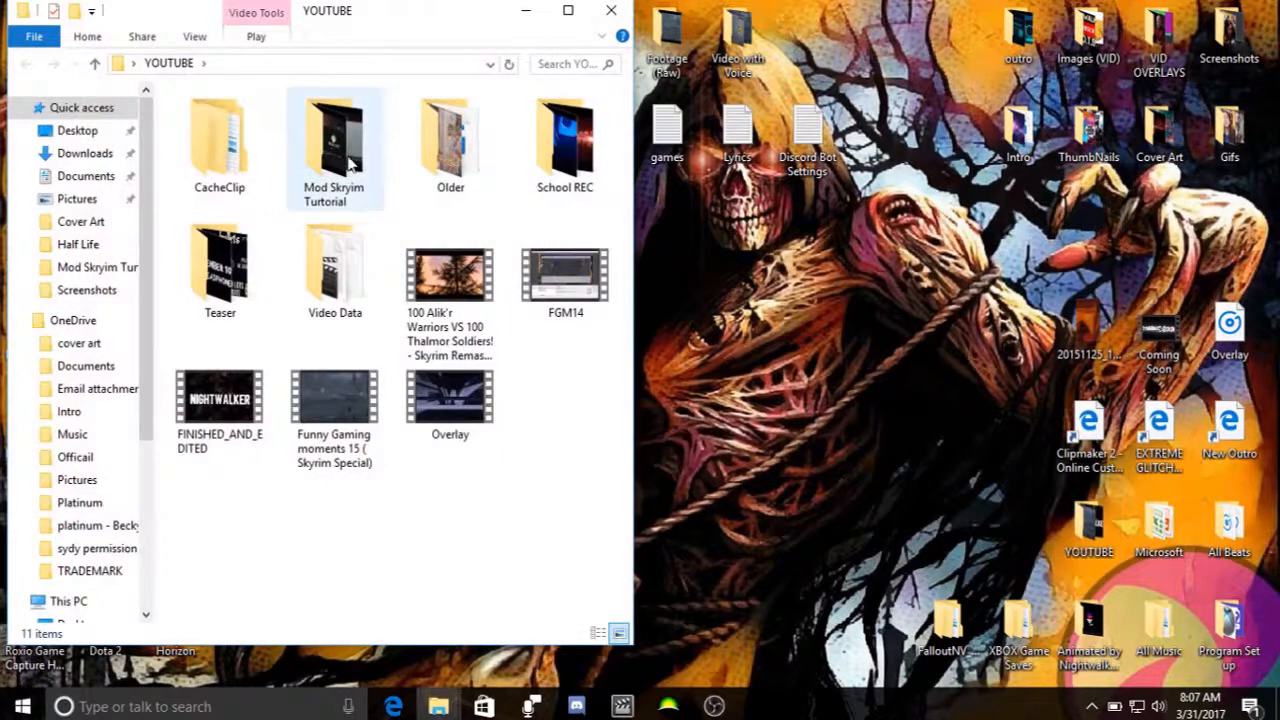
double_click(334, 140)
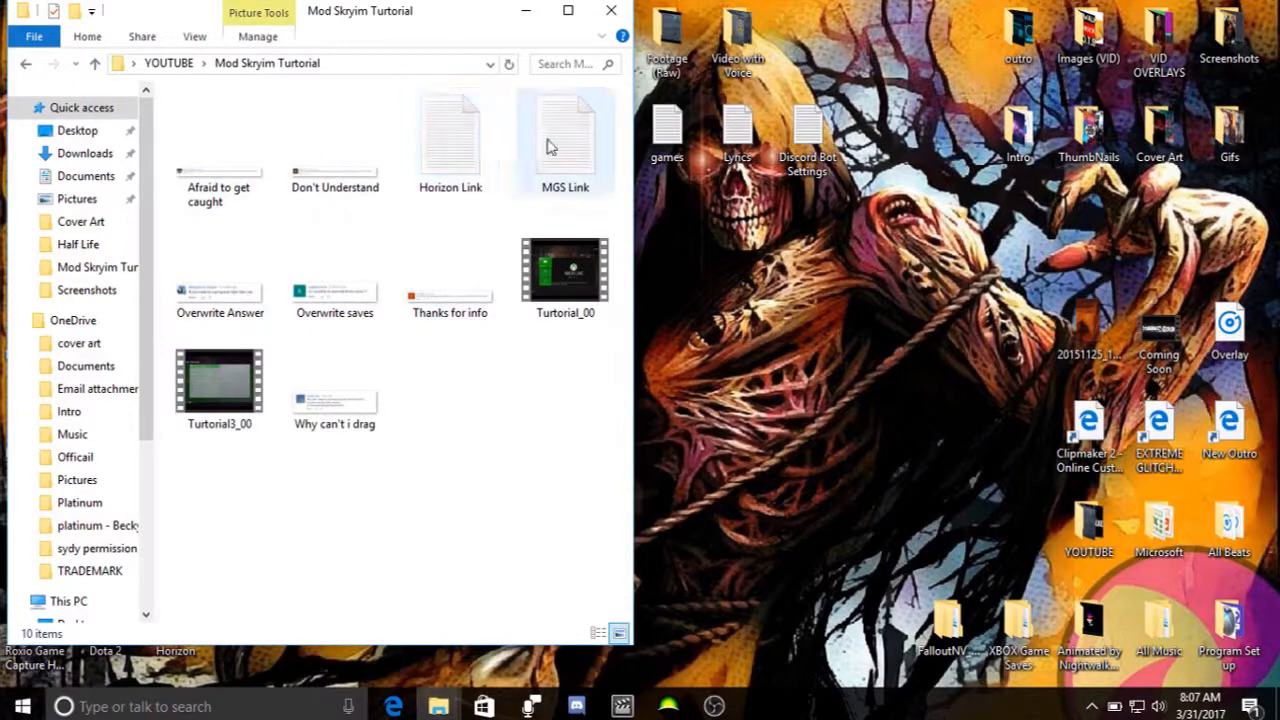
drag(564, 140, 808, 328)
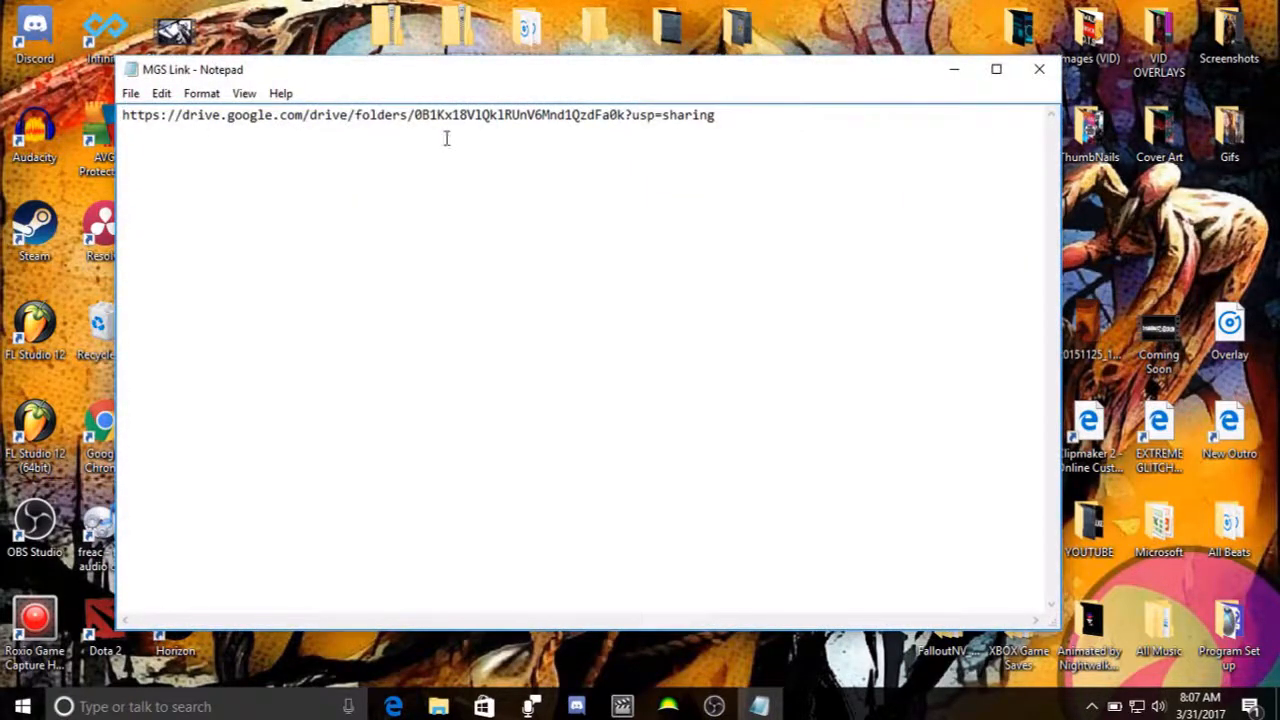
mouse_move(684, 120)
text(a)
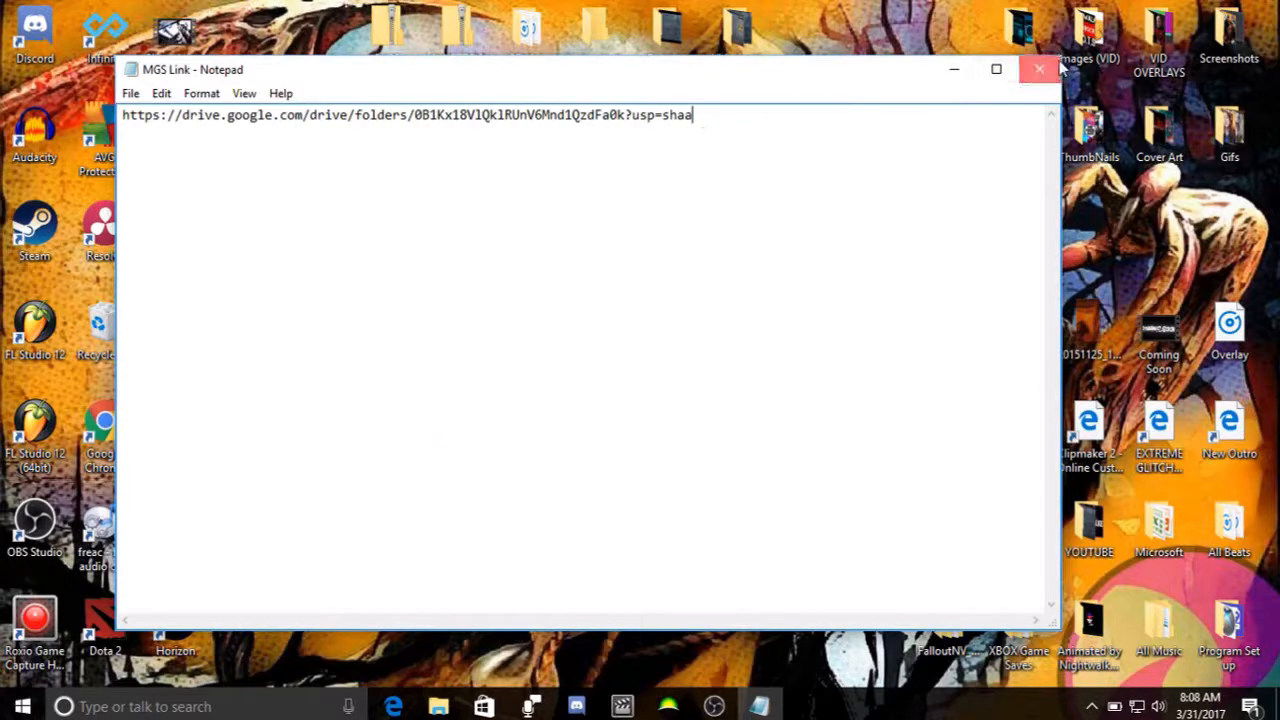
- Reopen the MGS Link note from the desktop briefly, then close Notepad
click(1034, 70)
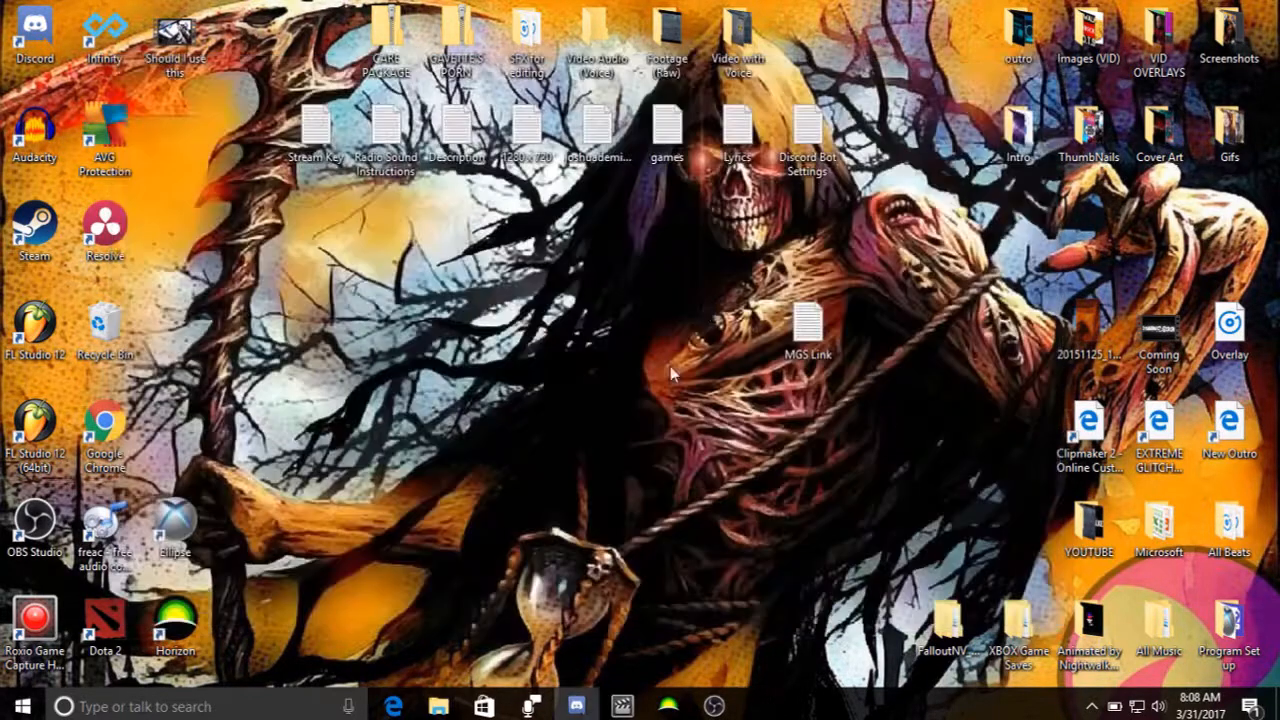
double_click(806, 324)
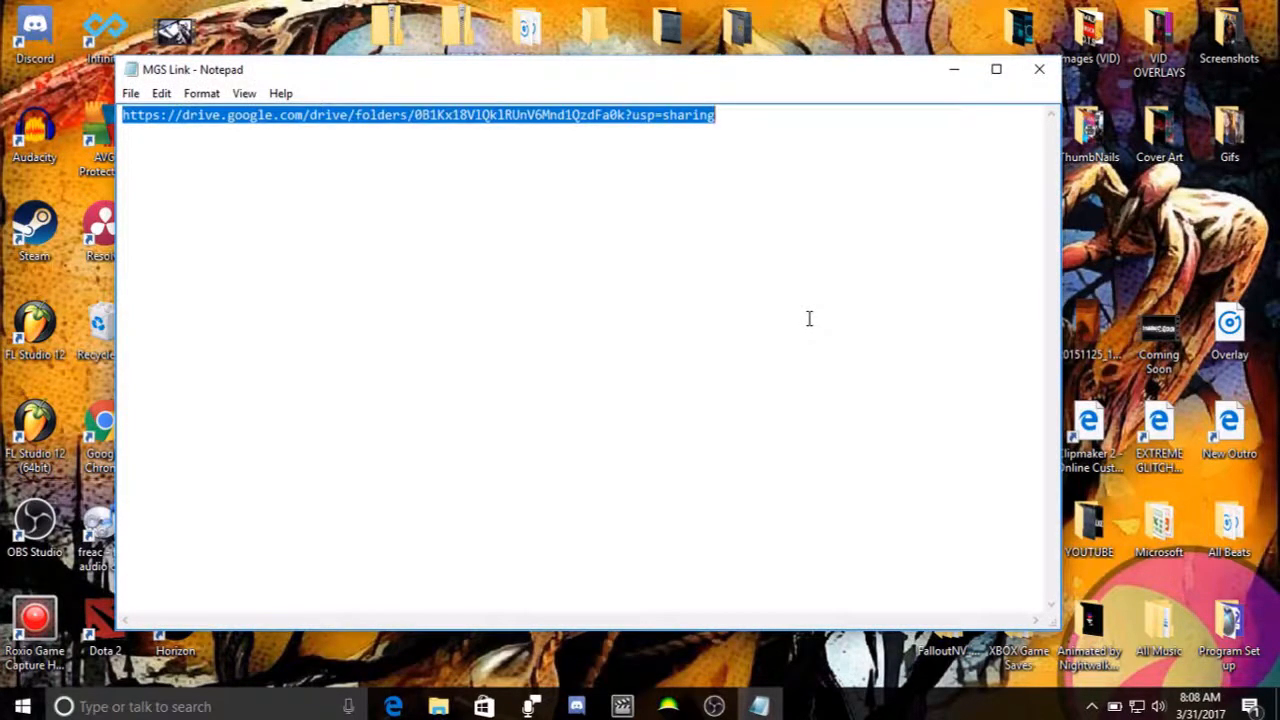
mouse_move(1038, 68)
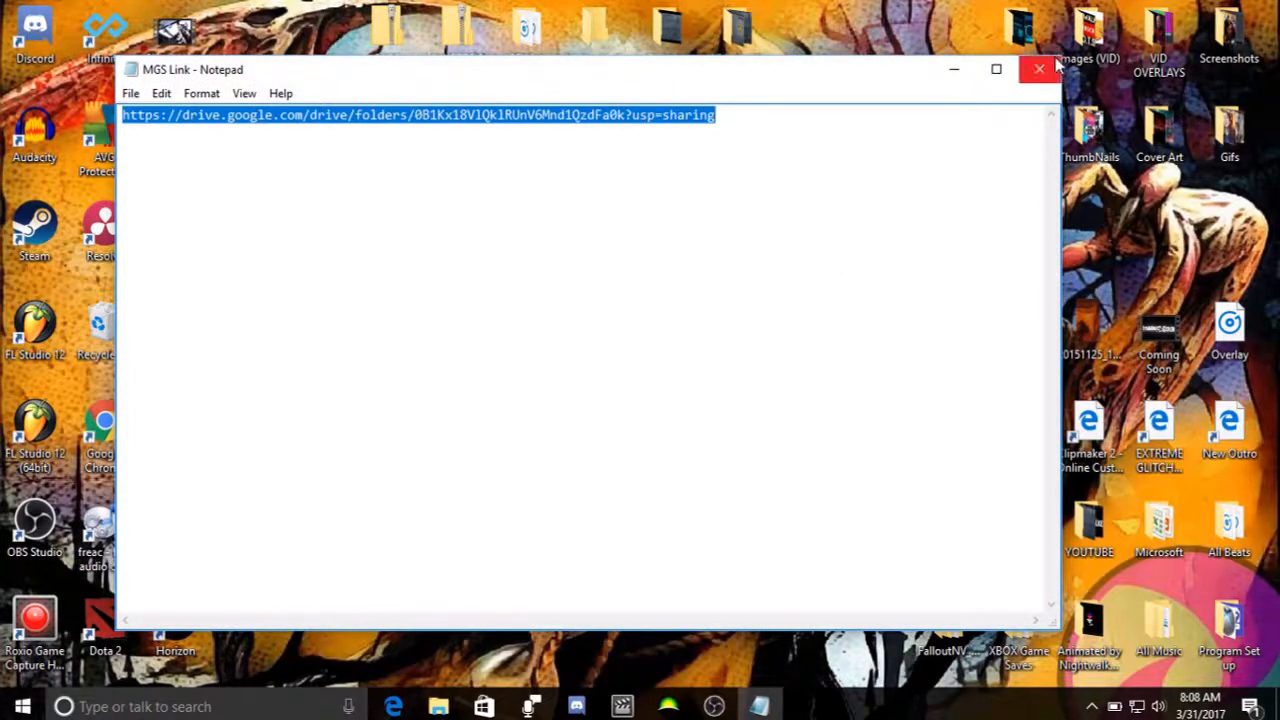
click(1034, 68)
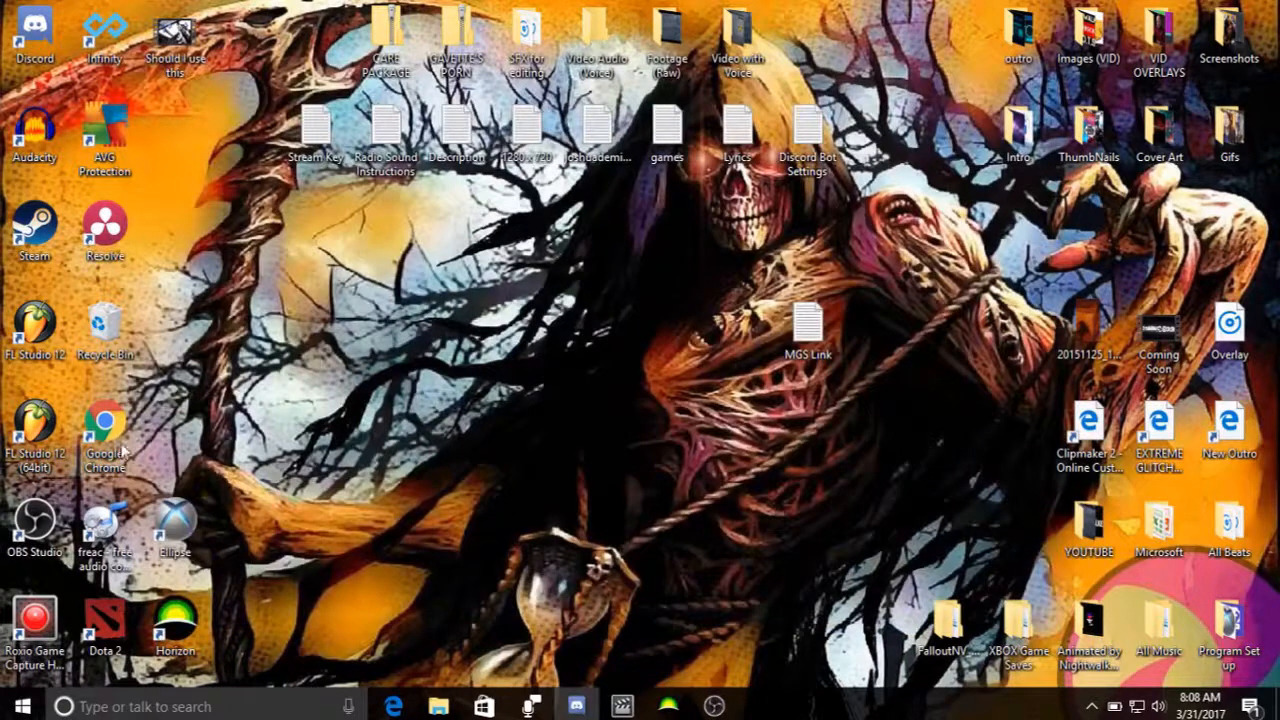
mouse_move(122, 450)
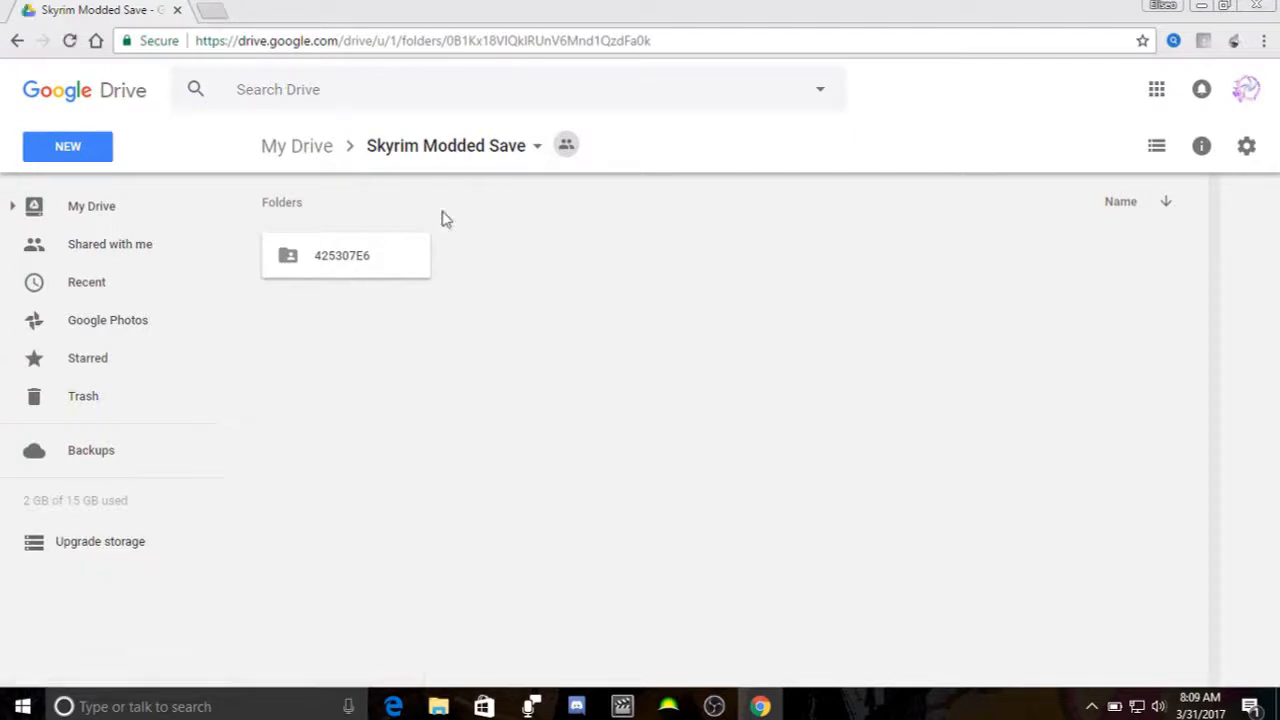
mouse_move(100, 430)
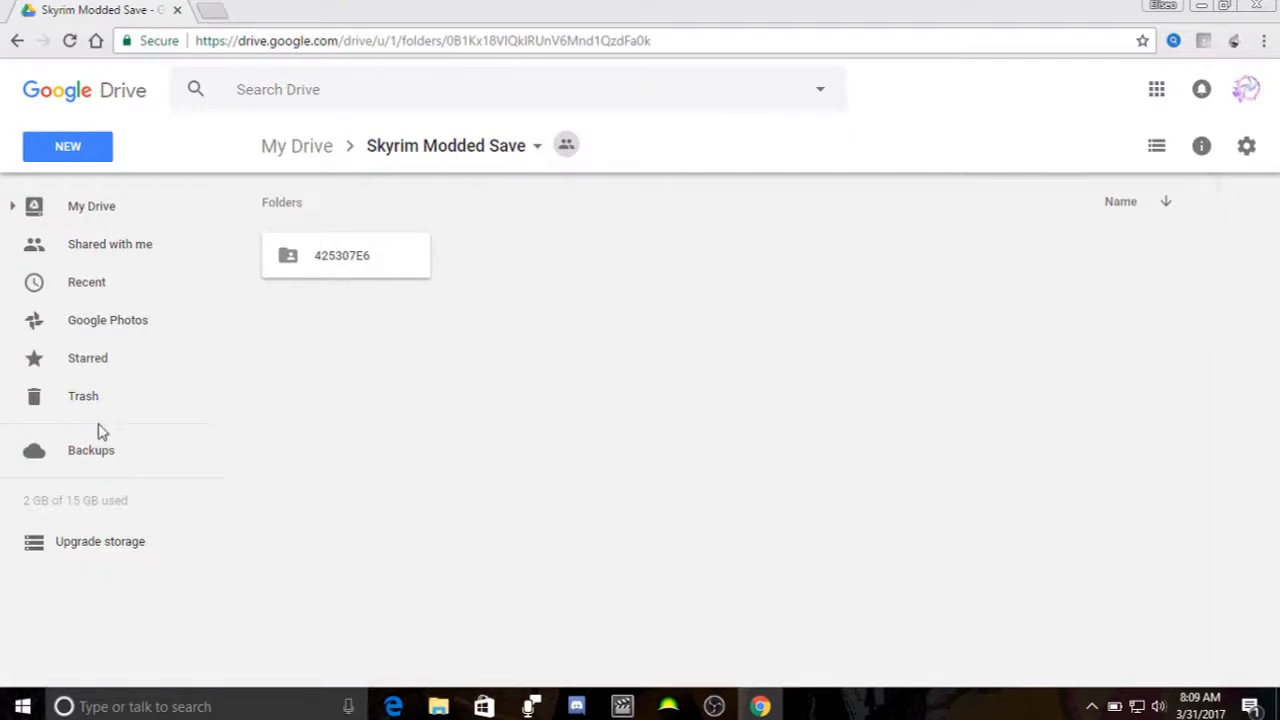
mouse_move(348, 264)
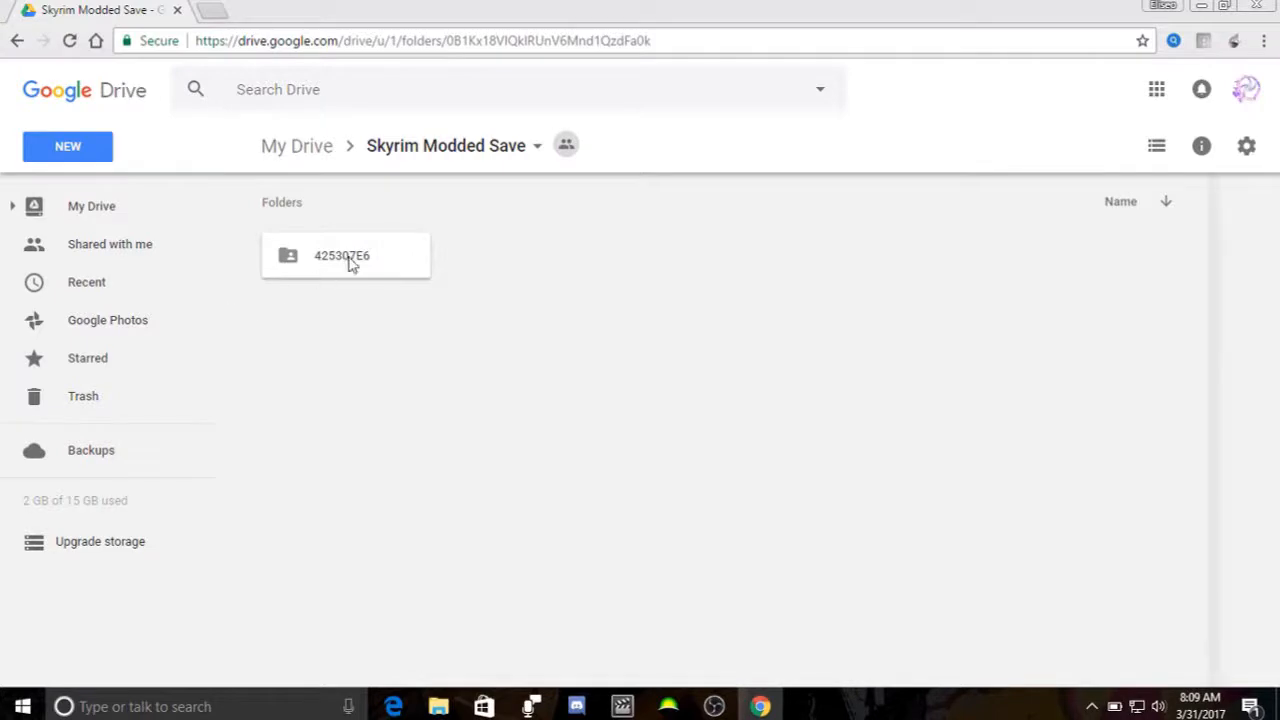
- Download the 425307E6 folder from Google Drive as a zip and uncover the desktop
right_click(350, 262)
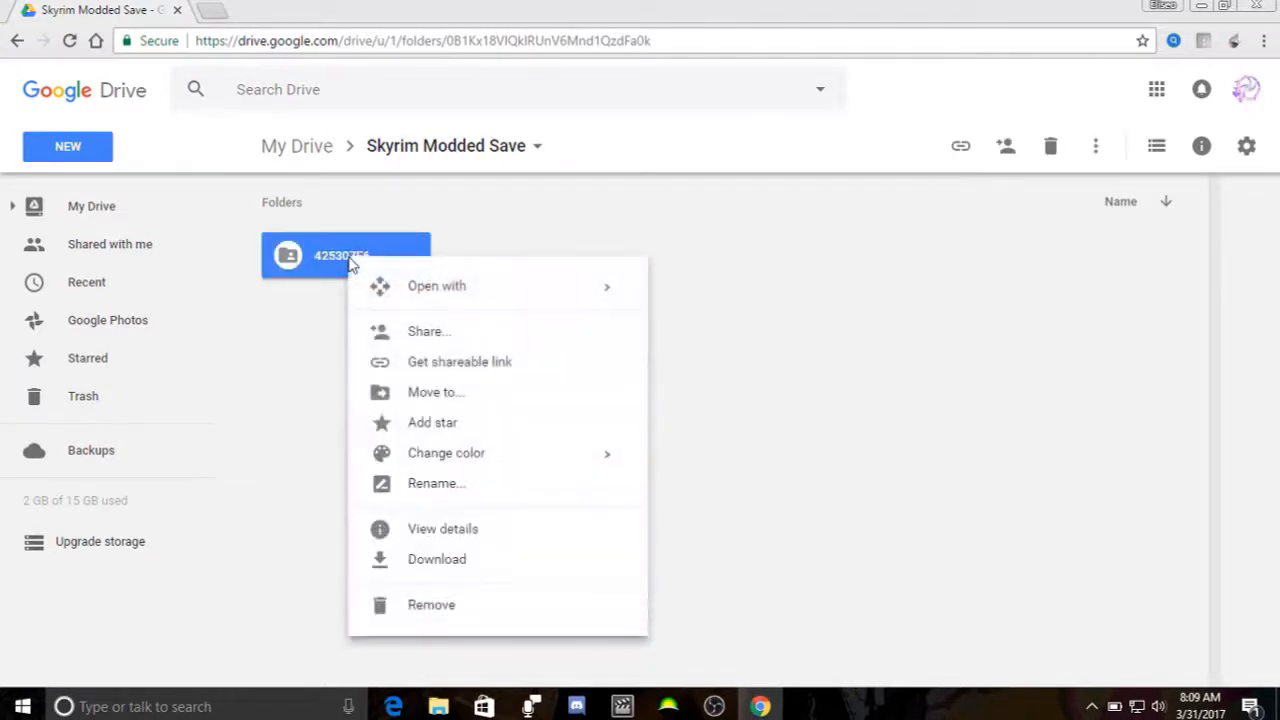
mouse_move(468, 568)
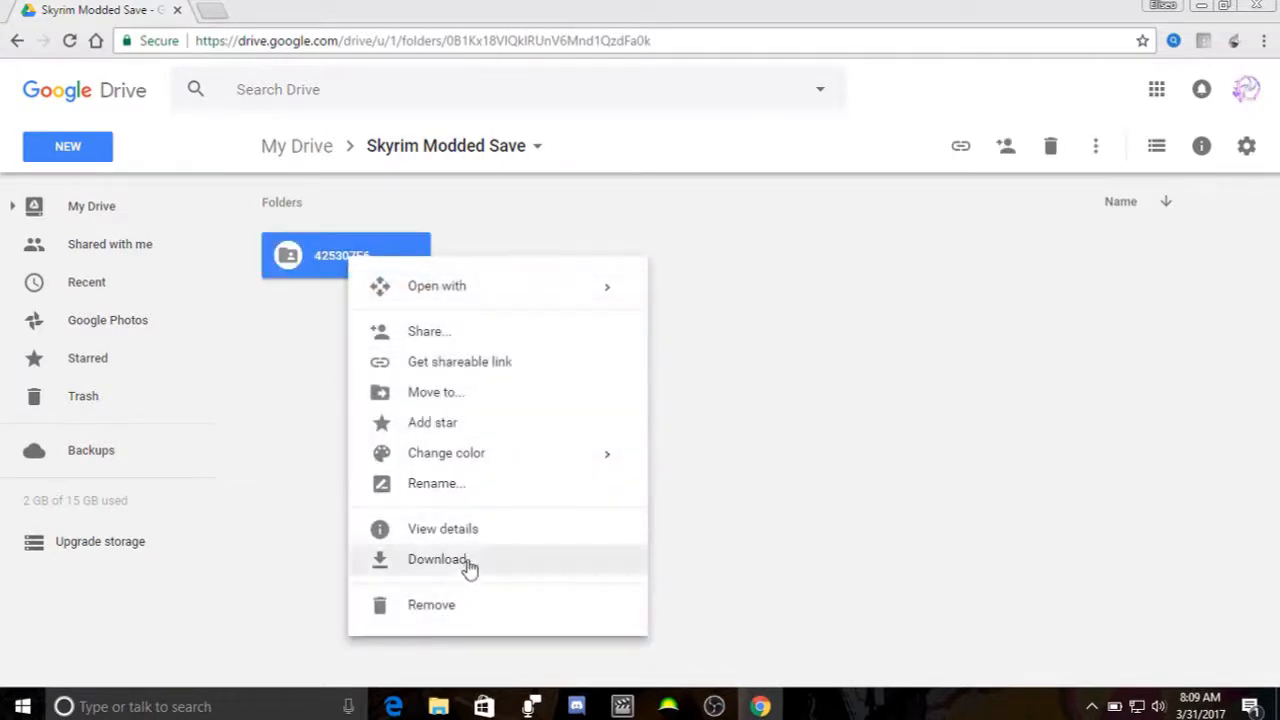
click(436, 560)
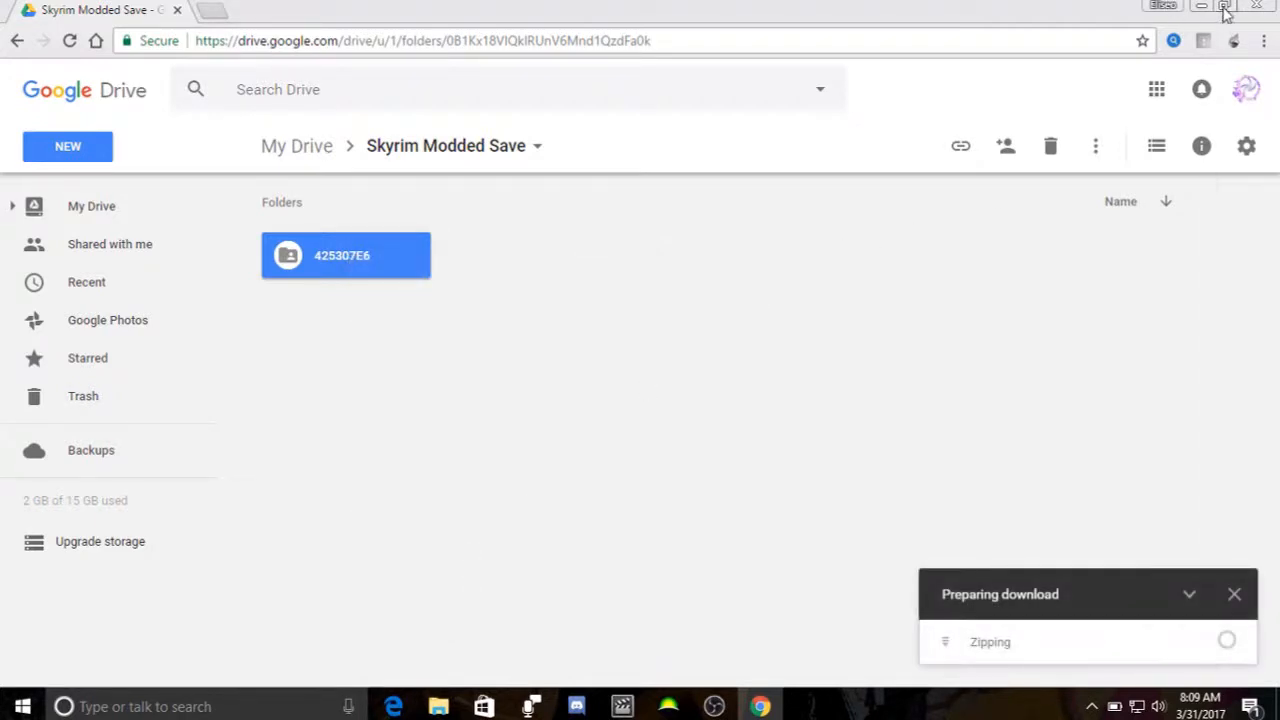
click(1220, 8)
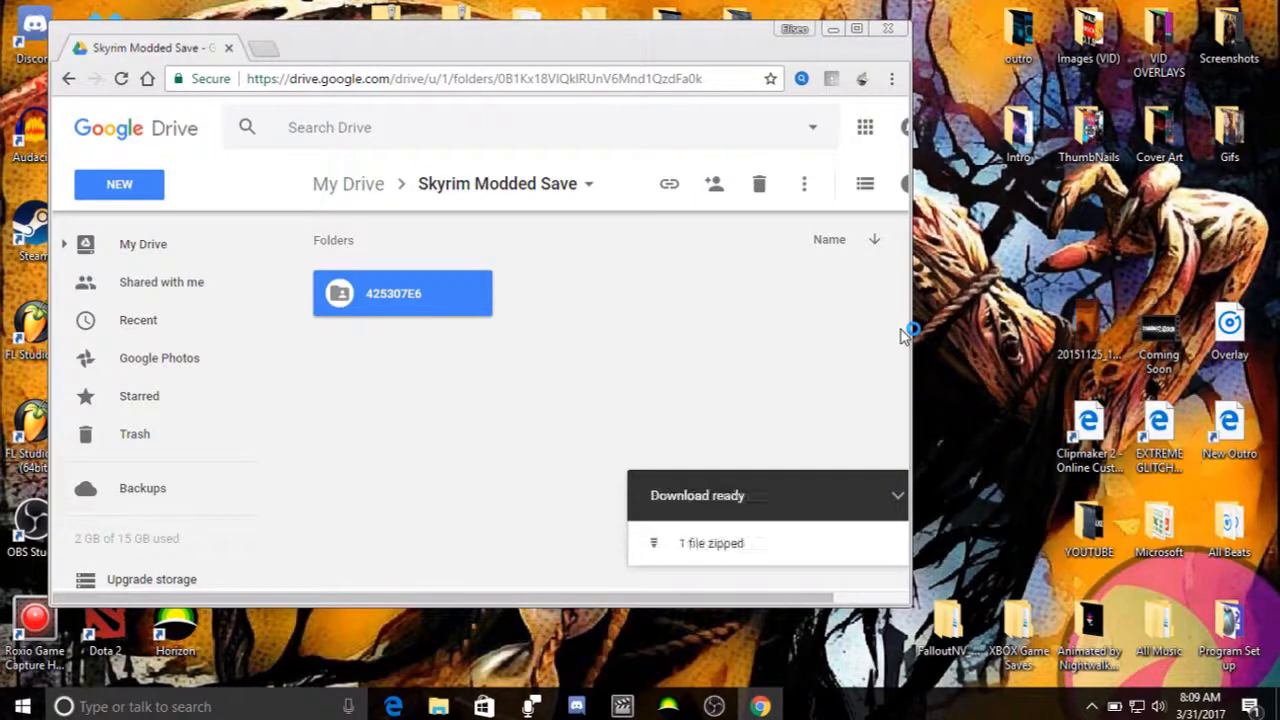
mouse_move(776, 384)
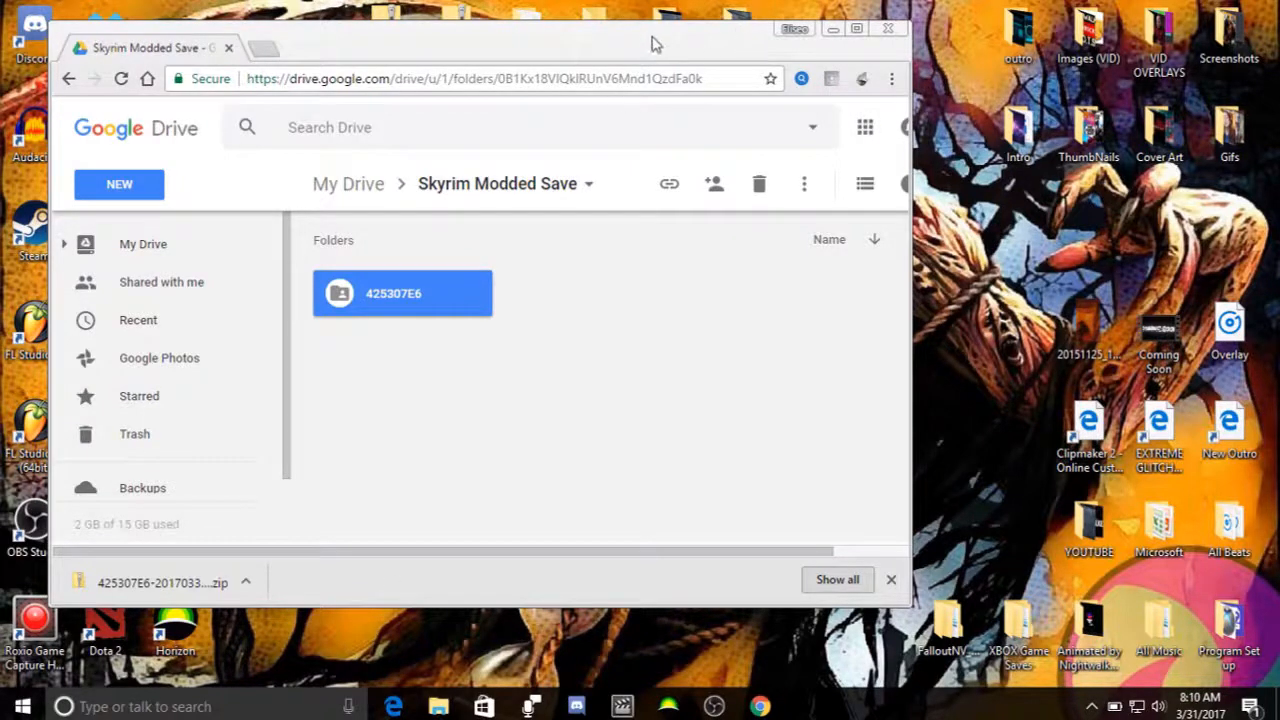
- Extract the downloaded 425307E6 zip into a folder on the desktop
click(852, 28)
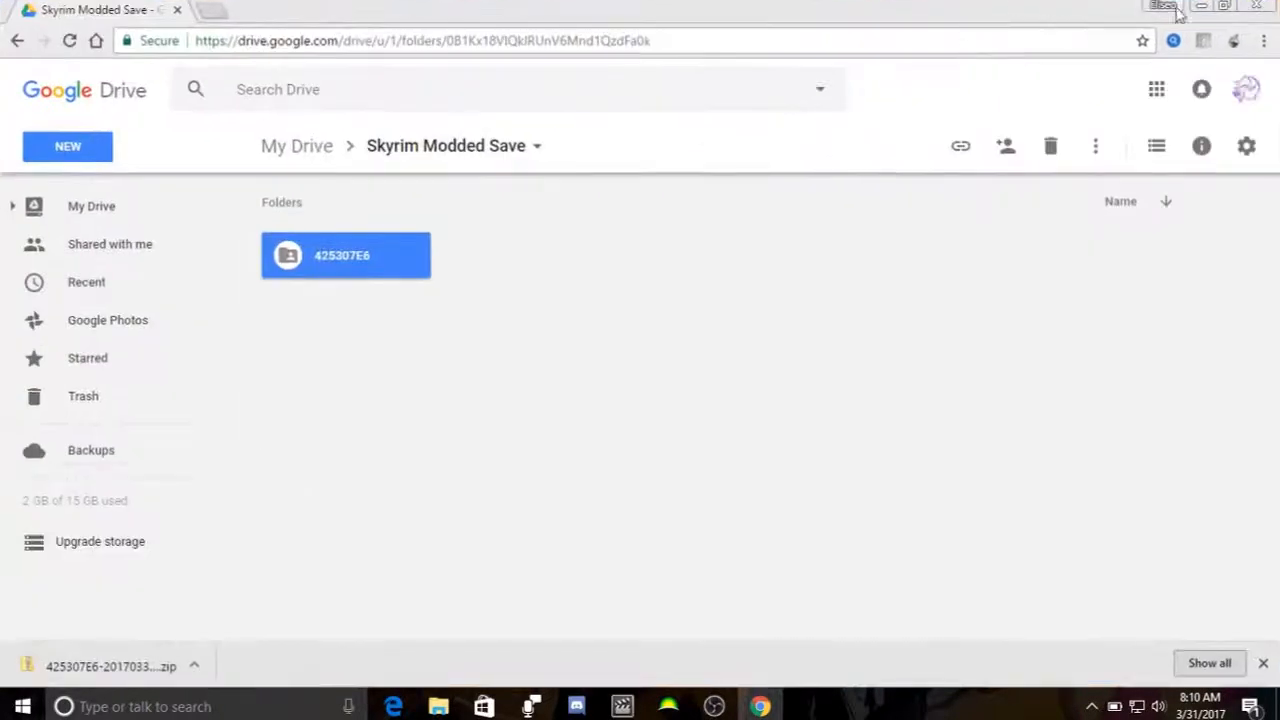
click(1208, 8)
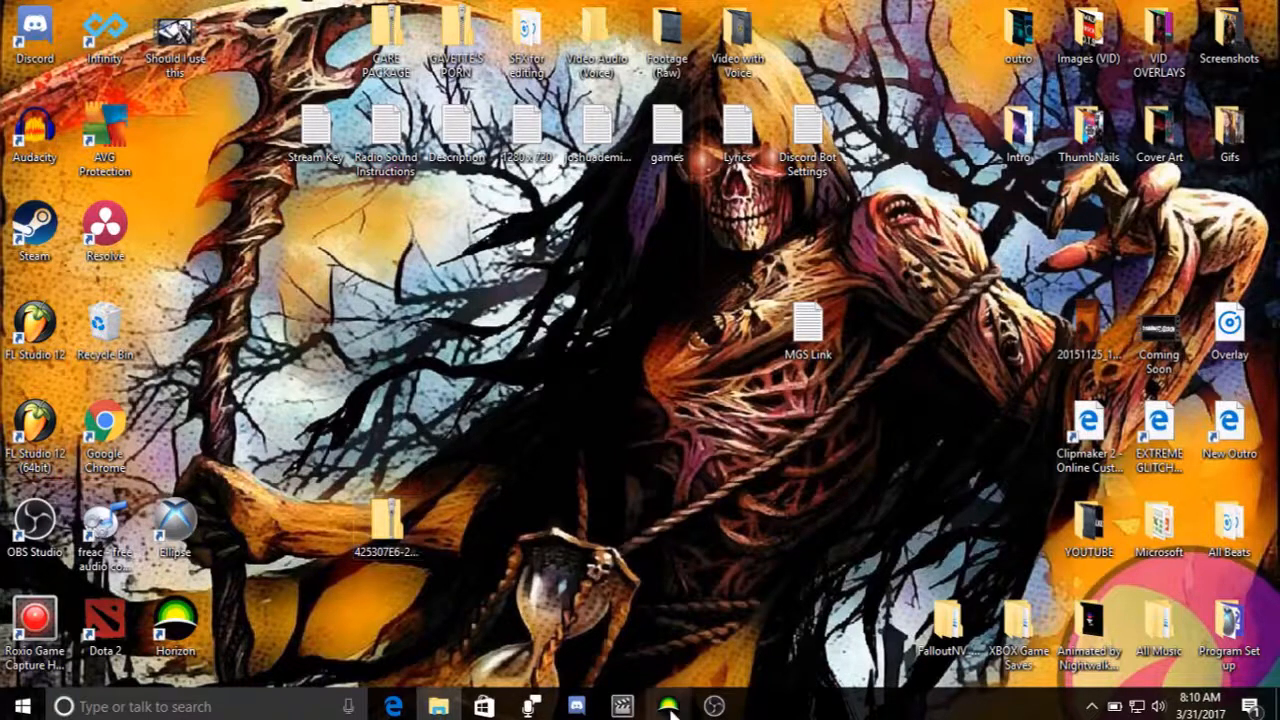
click(392, 524)
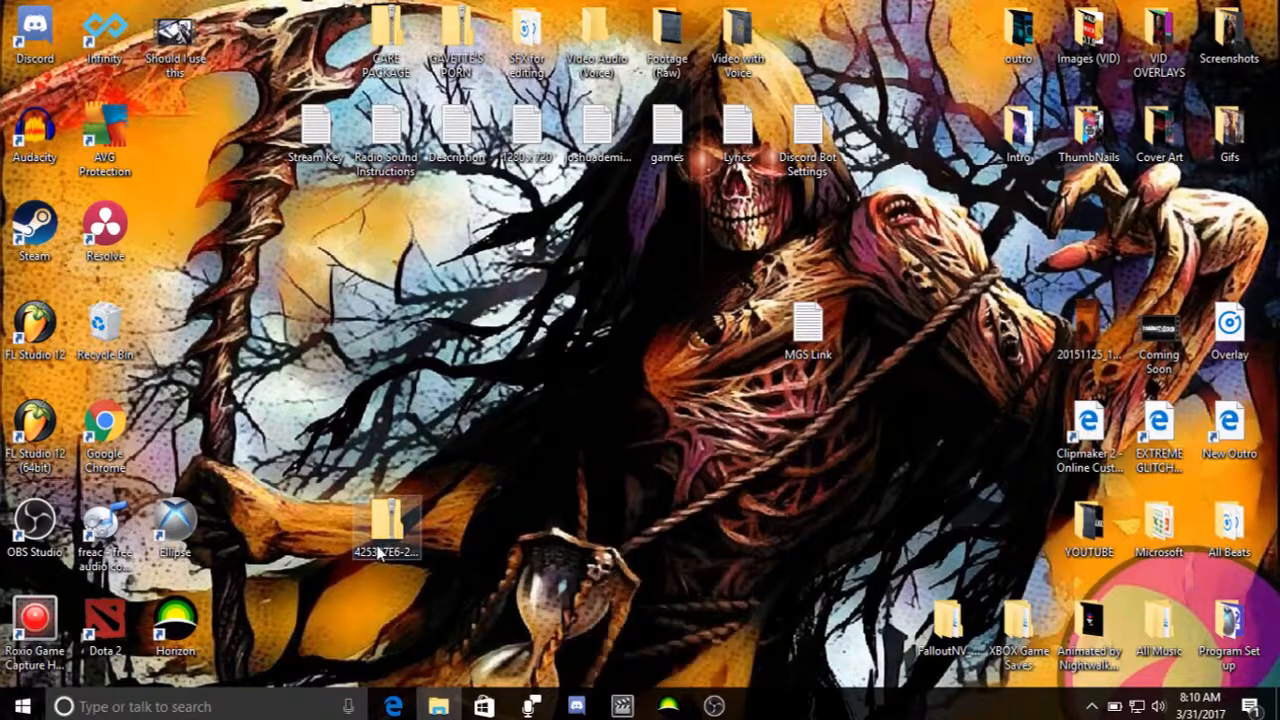
right_click(392, 524)
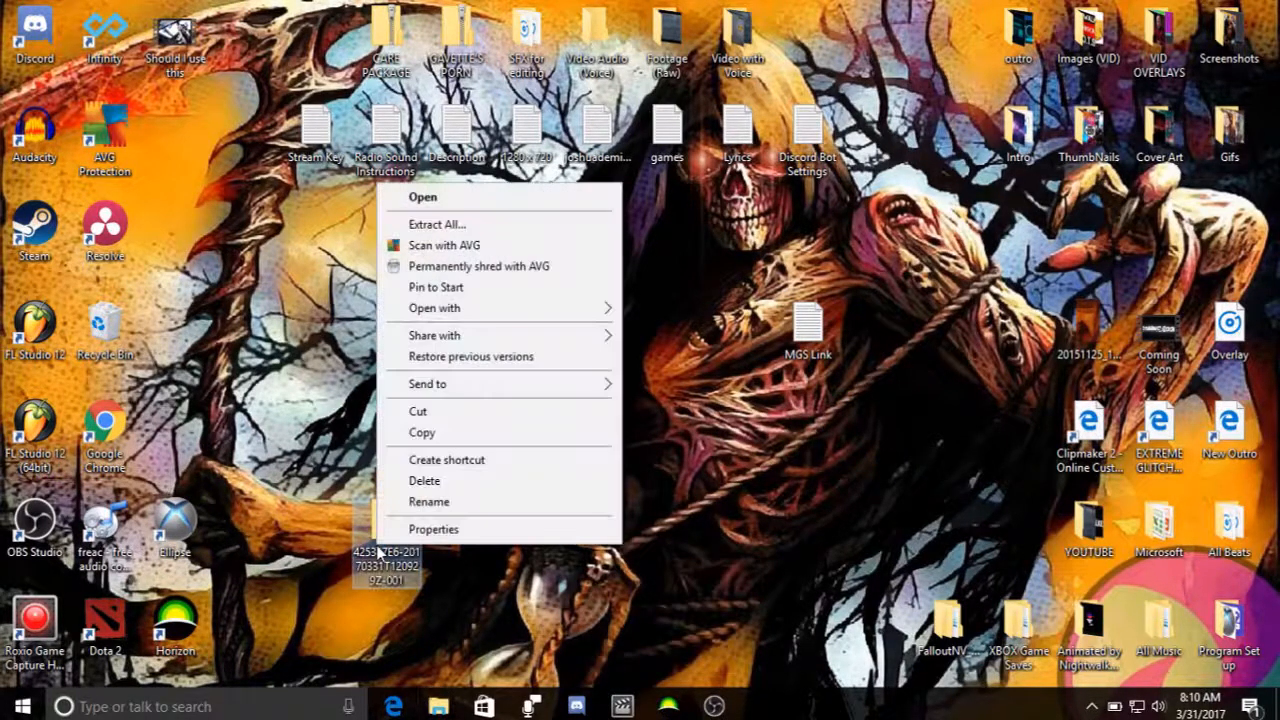
mouse_move(508, 232)
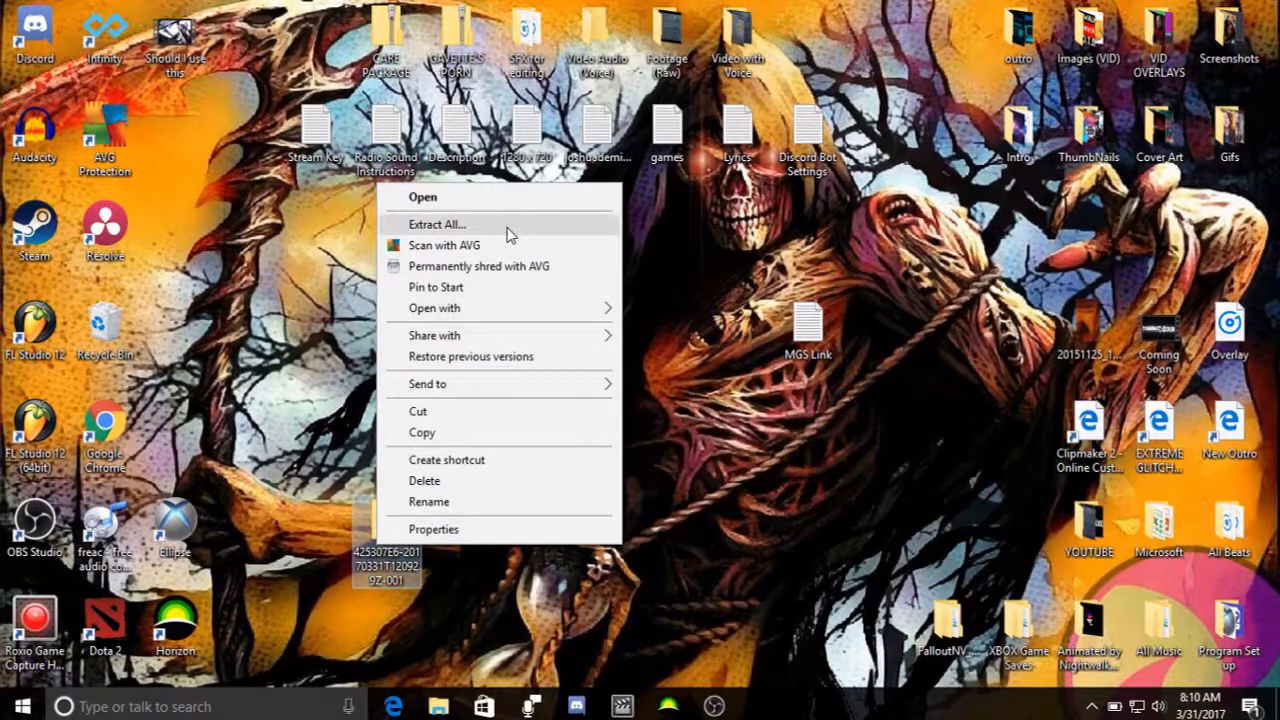
click(436, 224)
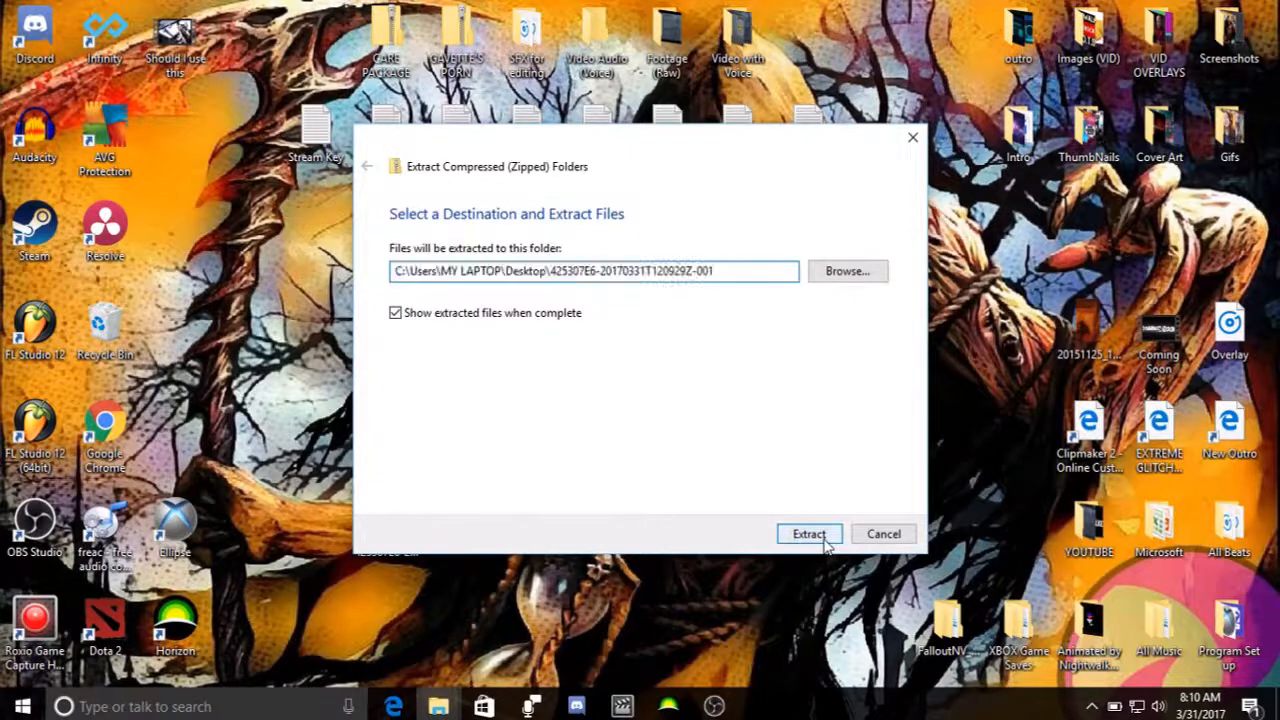
click(808, 534)
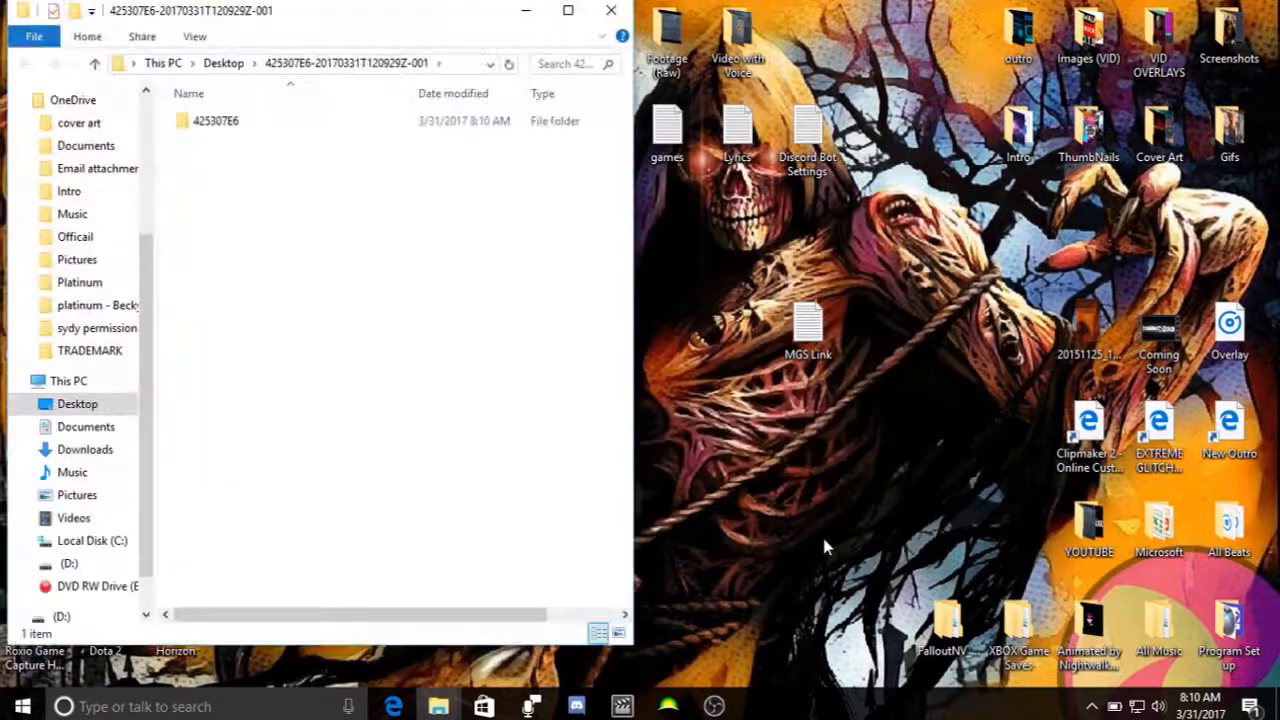
- Copy the extracted 425307E6 folder onto drive D: and bring Horizon forward
click(612, 8)
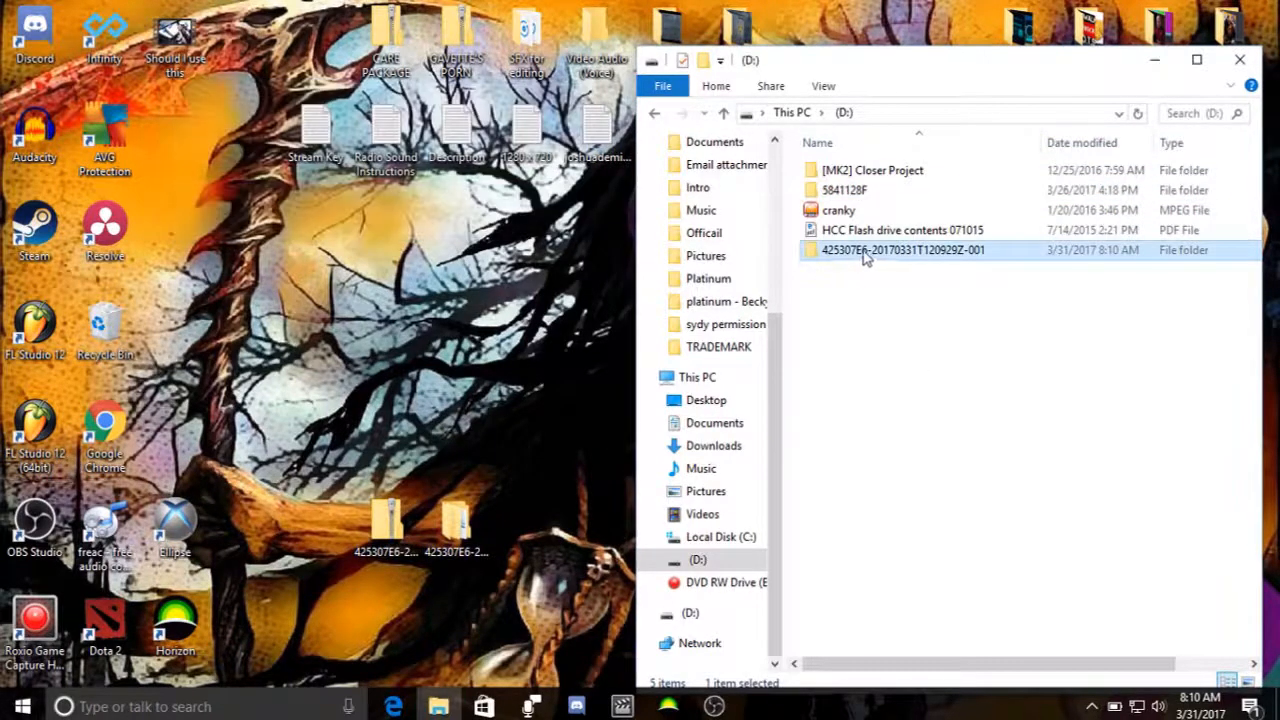
mouse_move(890, 258)
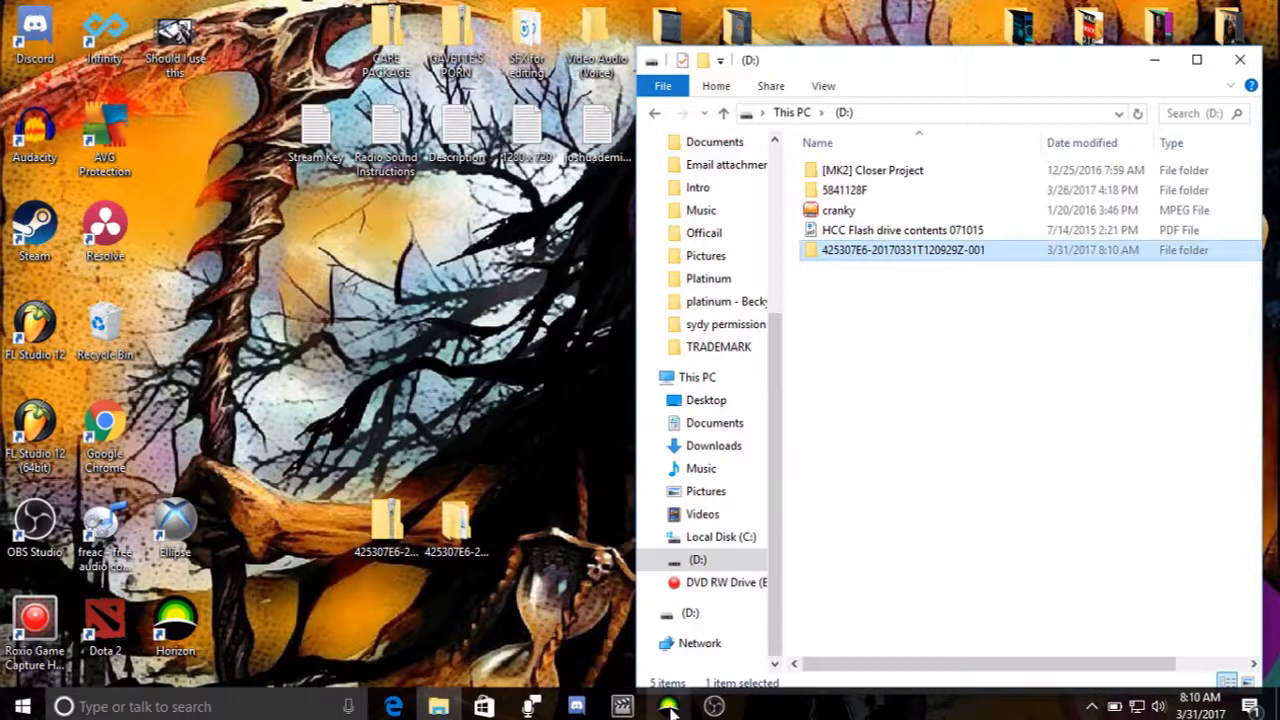
click(668, 706)
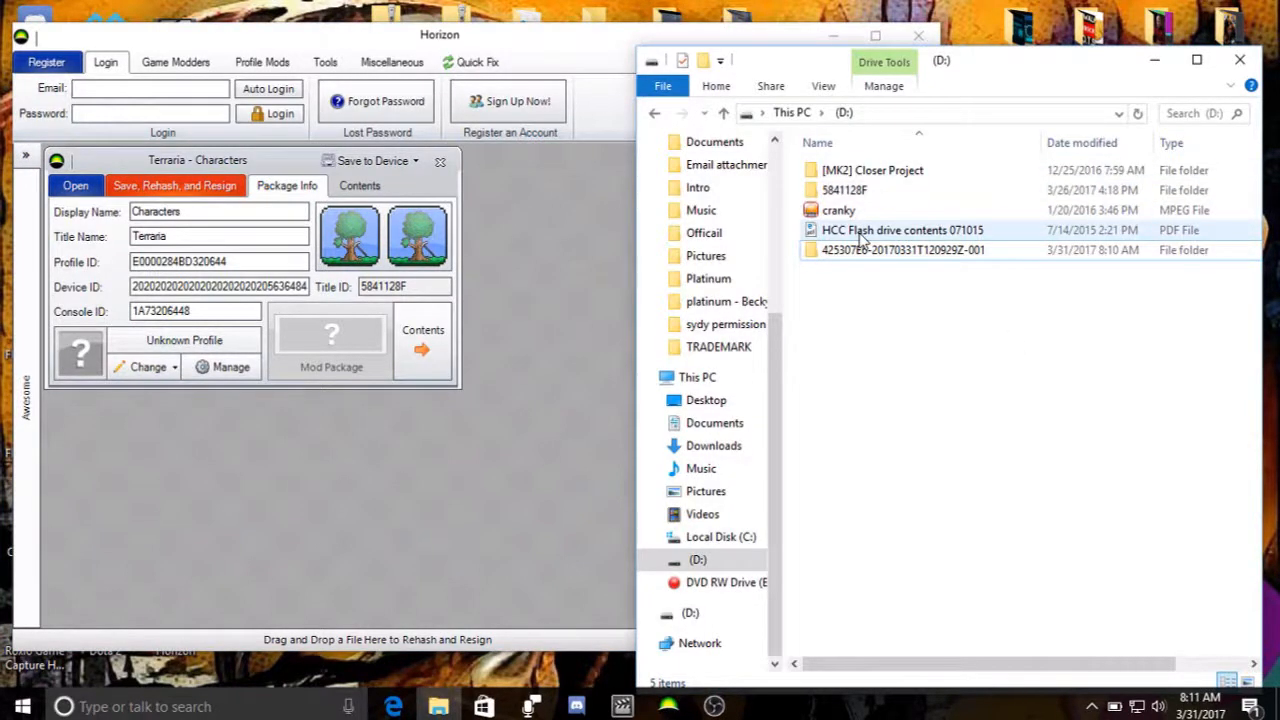
- Load autosave2.exs from 425307E6\00000001 on D: into Horizon beside the Terraria package
double_click(912, 248)
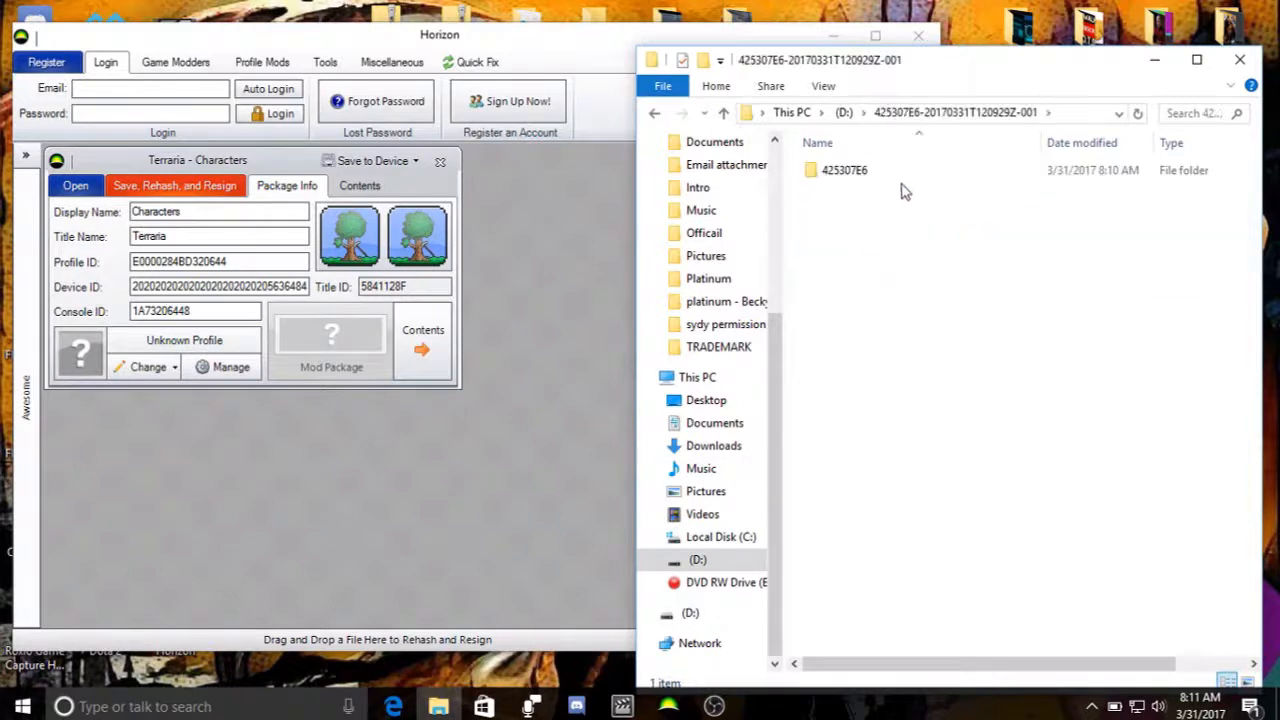
double_click(844, 168)
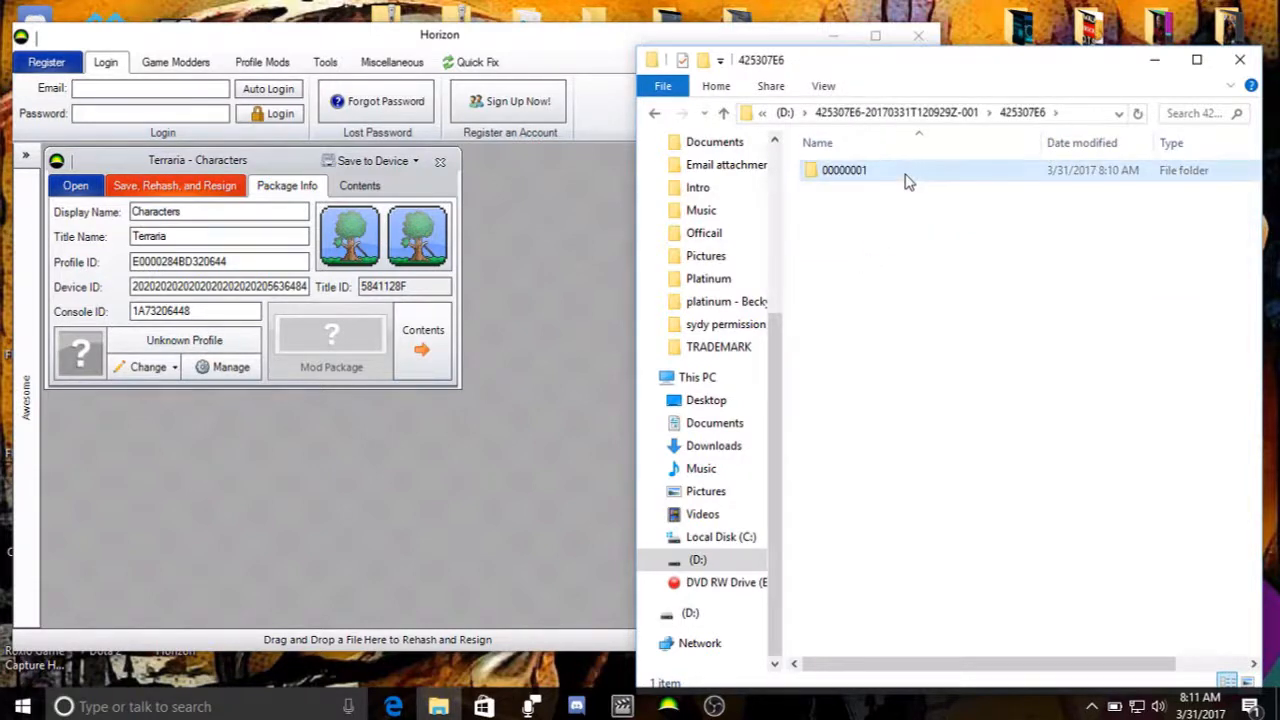
double_click(846, 170)
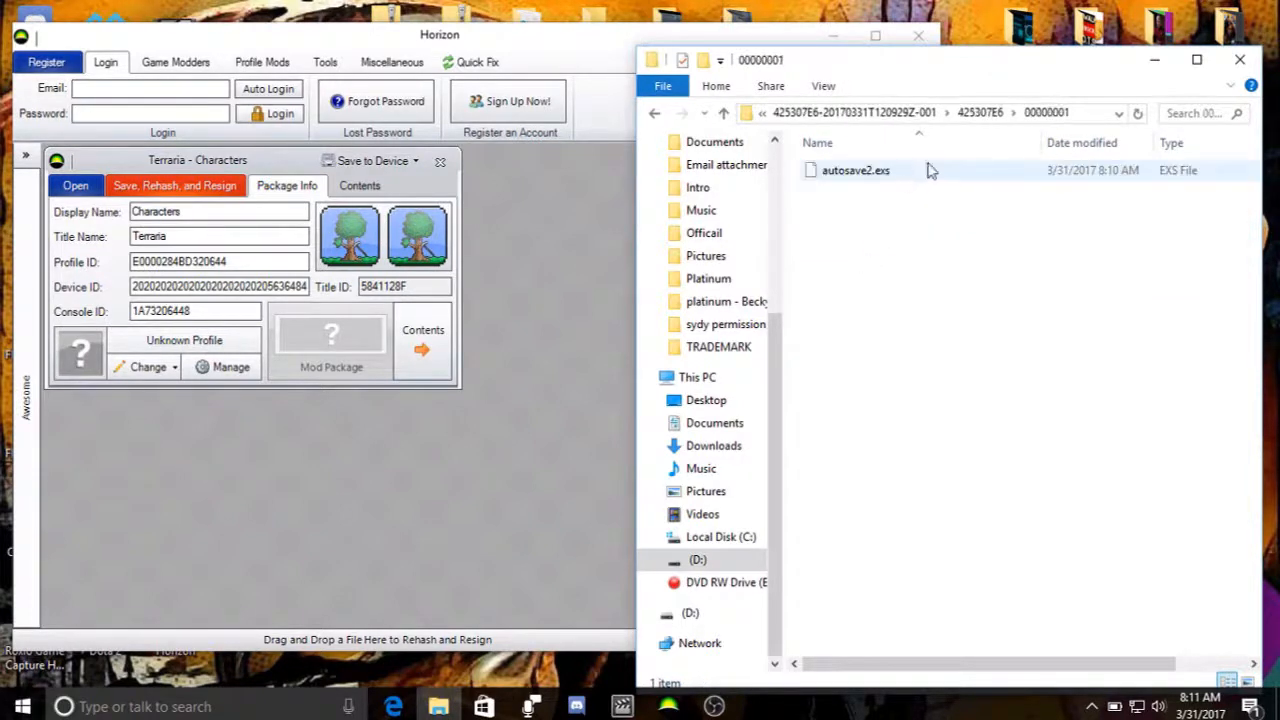
click(856, 170)
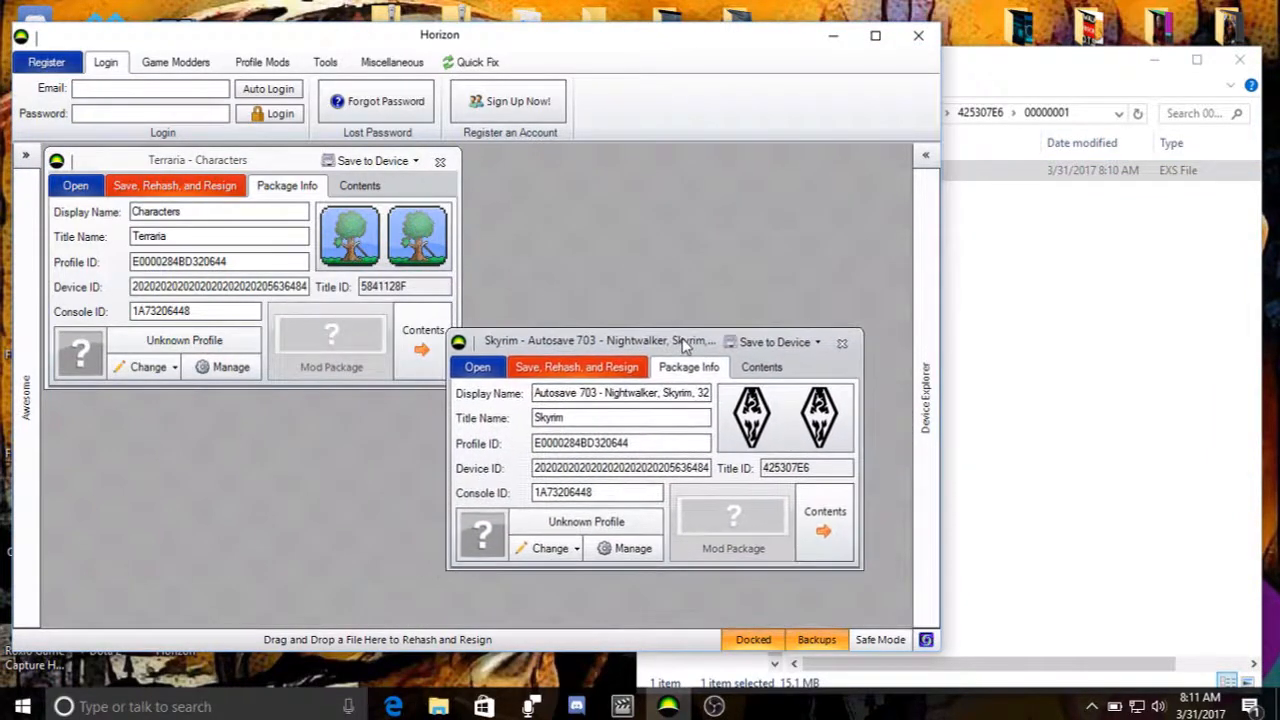
drag(680, 342, 696, 346)
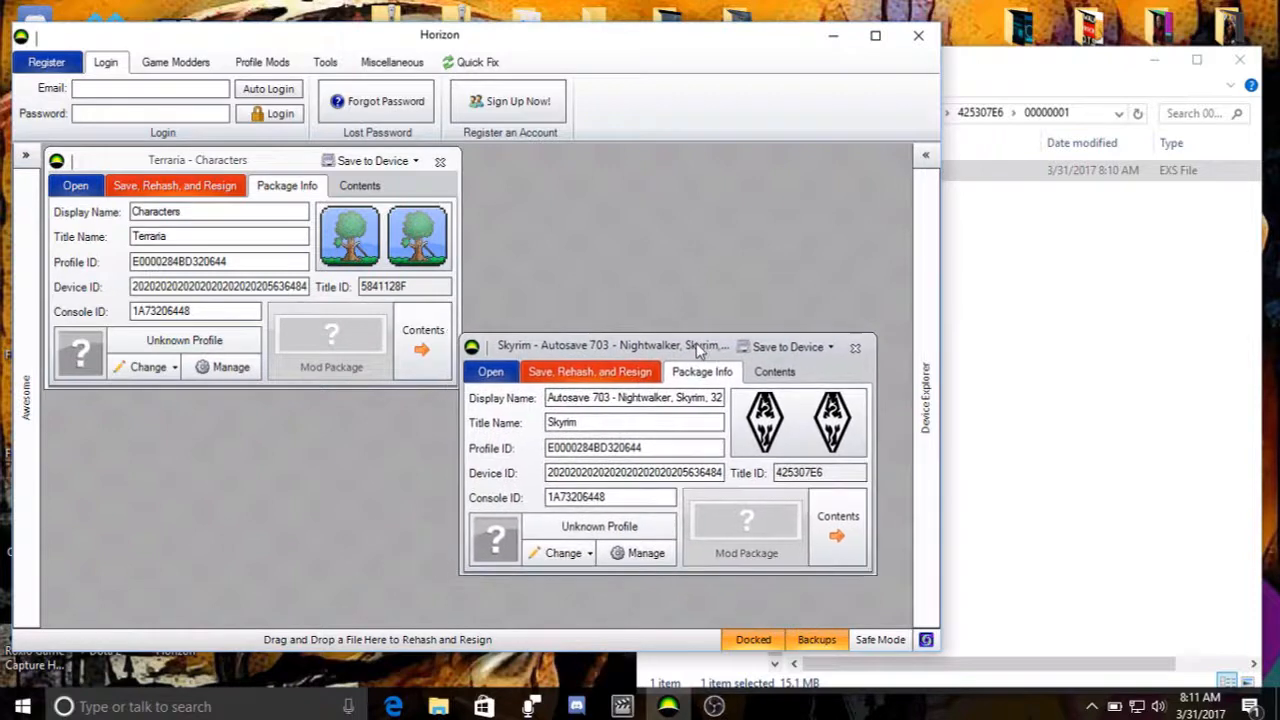
mouse_move(576, 516)
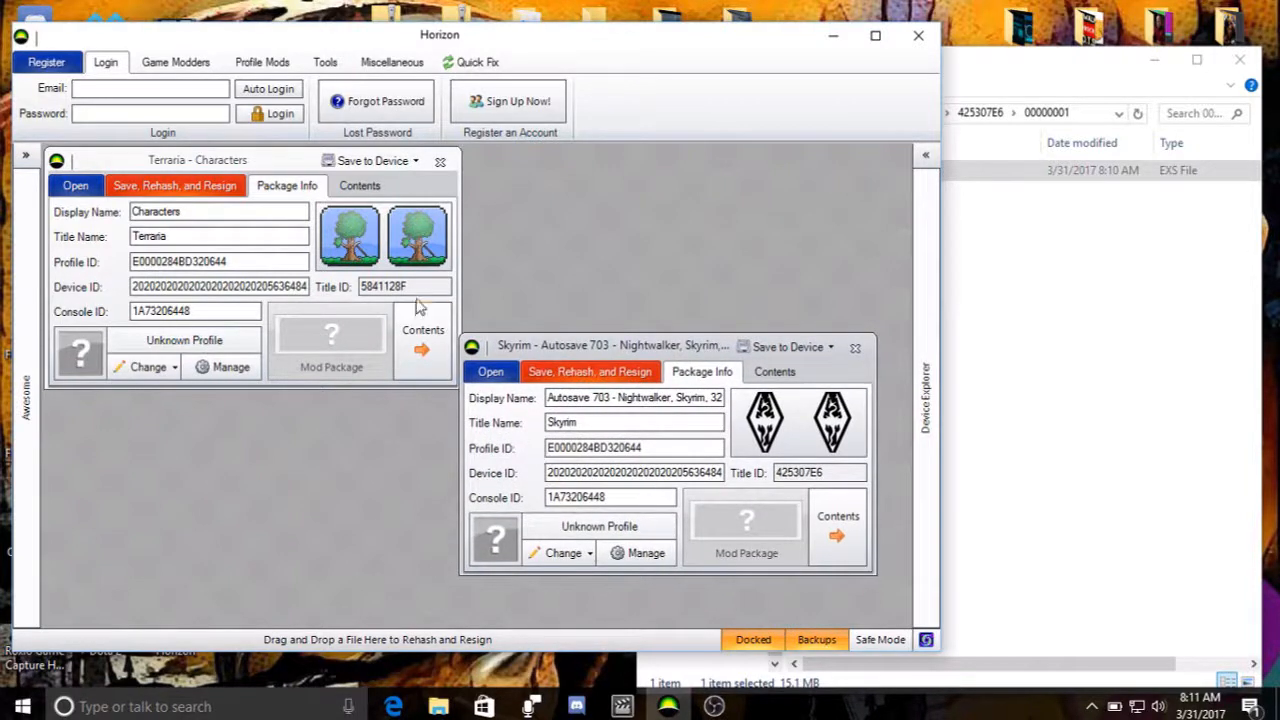
mouse_move(548, 370)
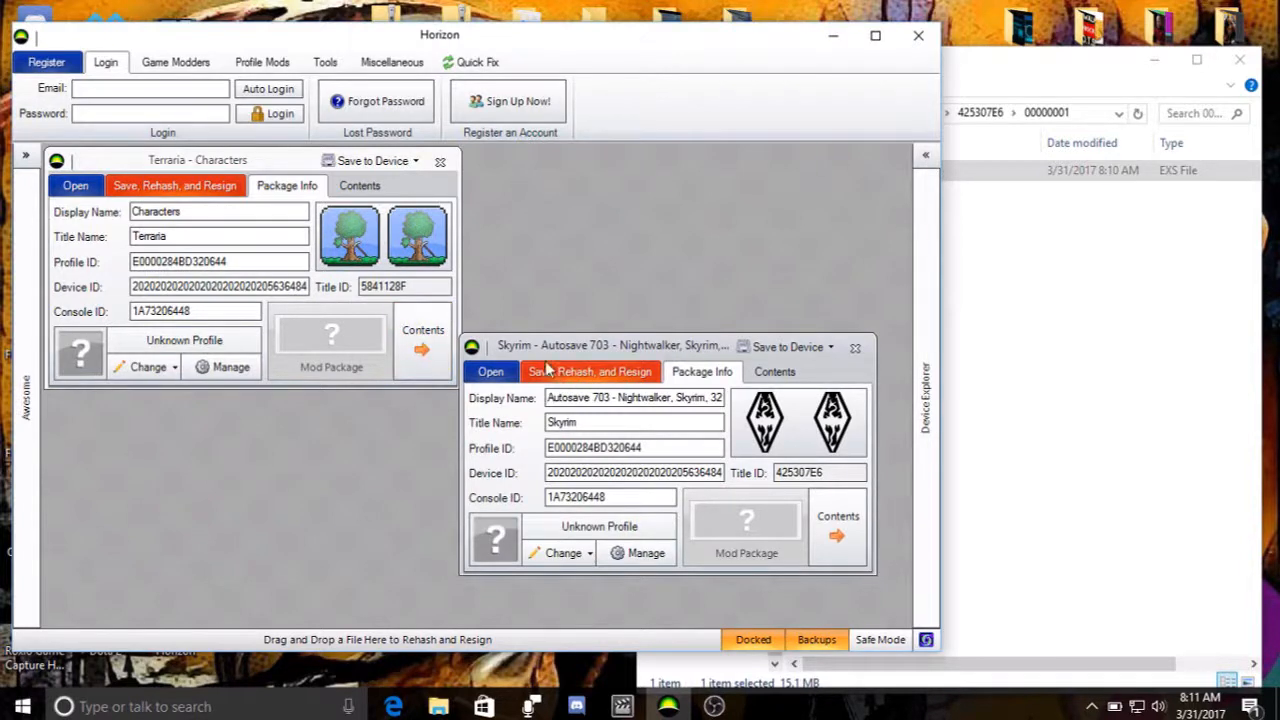
mouse_move(684, 356)
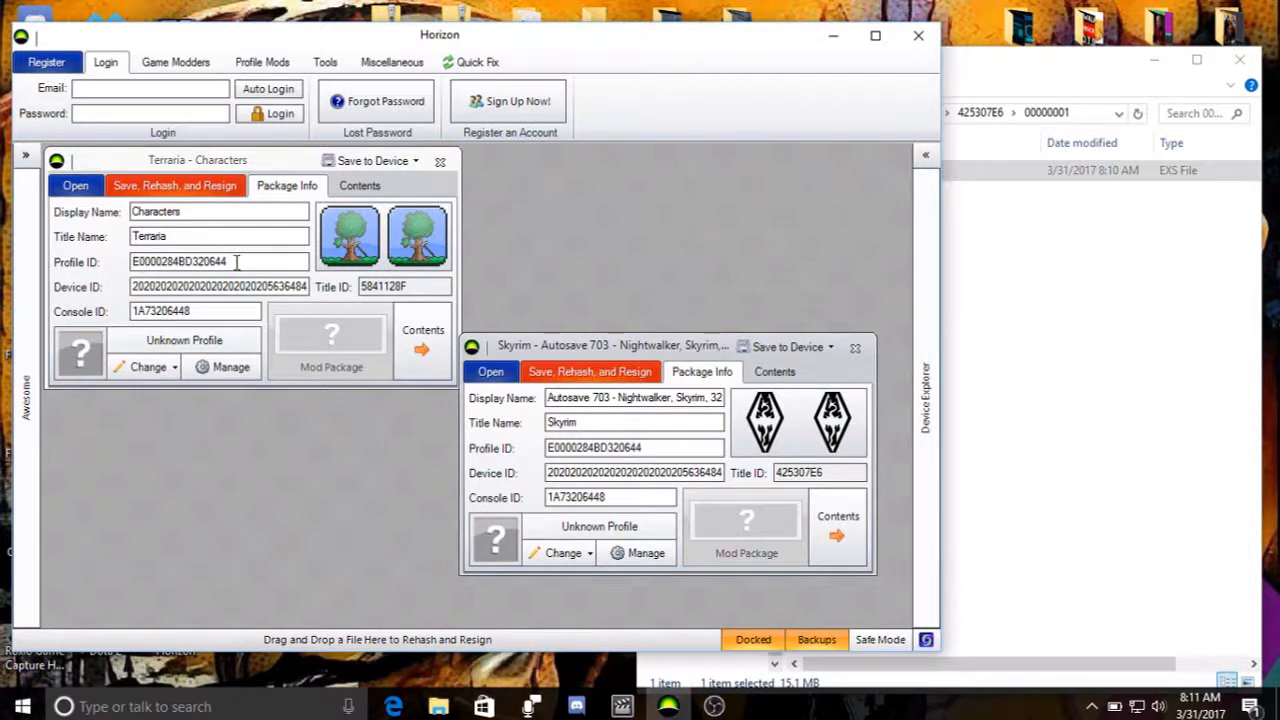
- Apply the Terraria profile ID to the Skyrim package, then save, rehash and resign it
triple_click(180, 260)
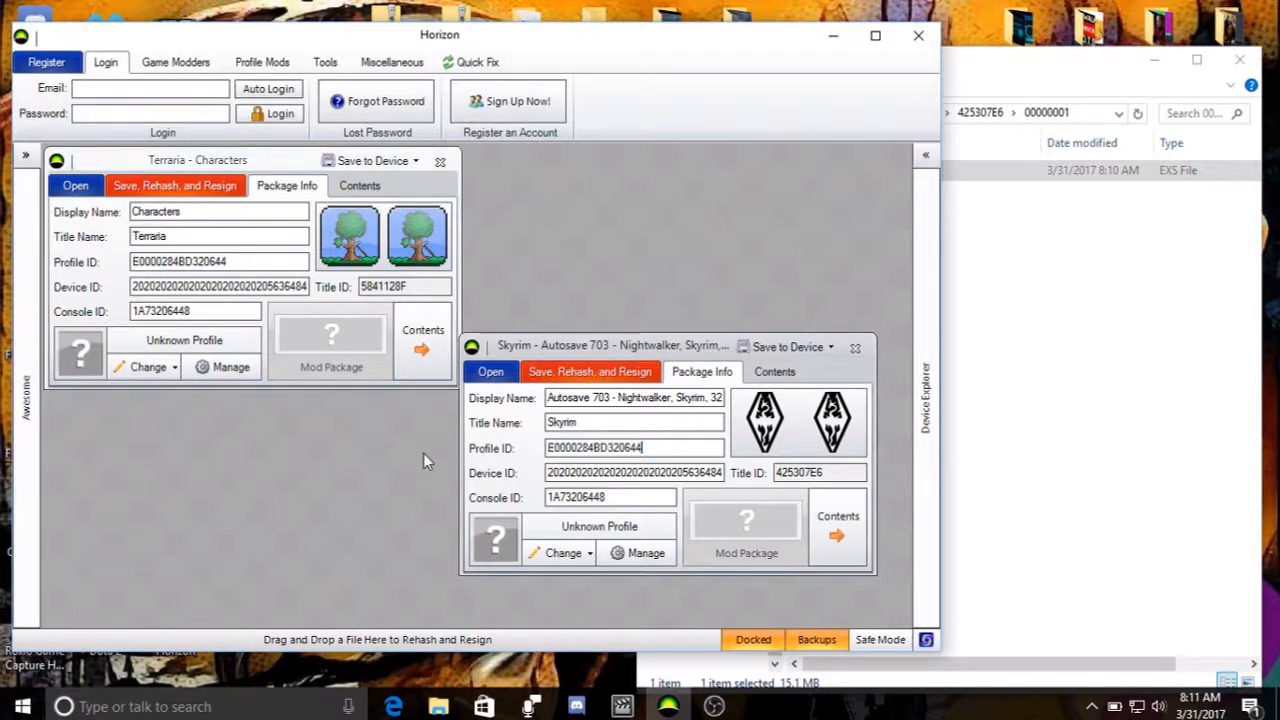
mouse_move(318, 444)
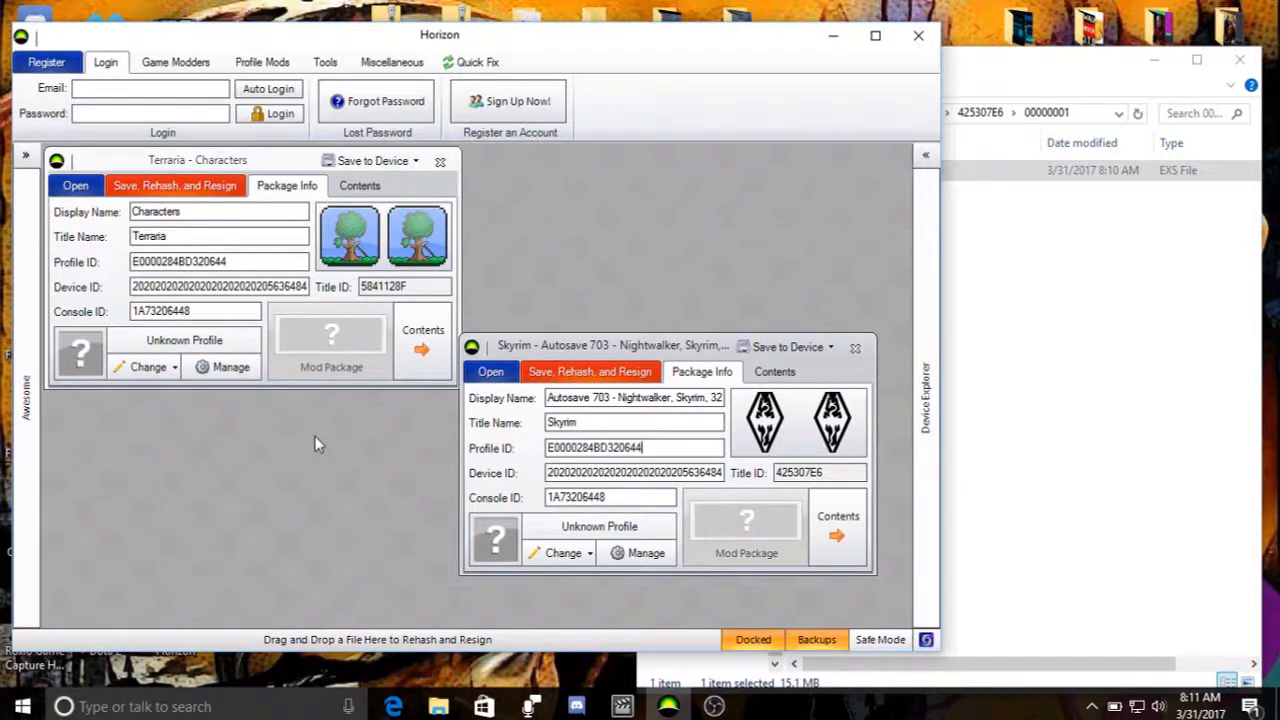
mouse_move(78, 288)
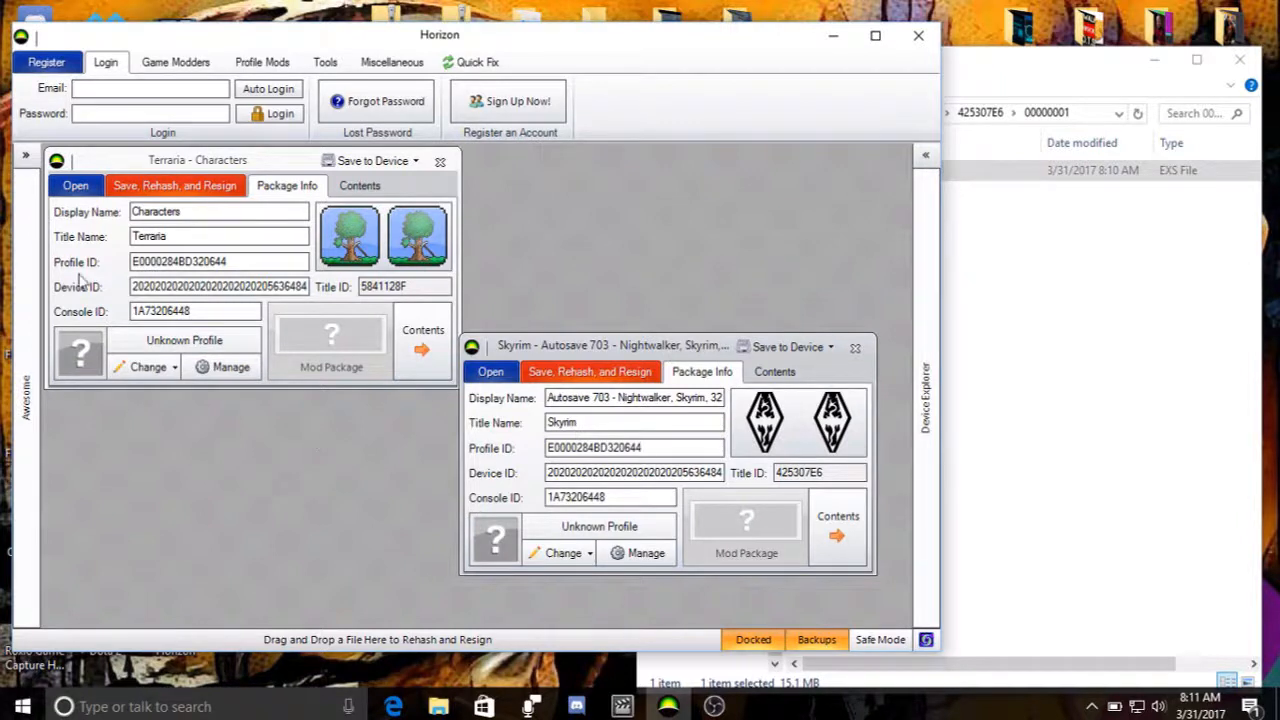
mouse_move(76, 328)
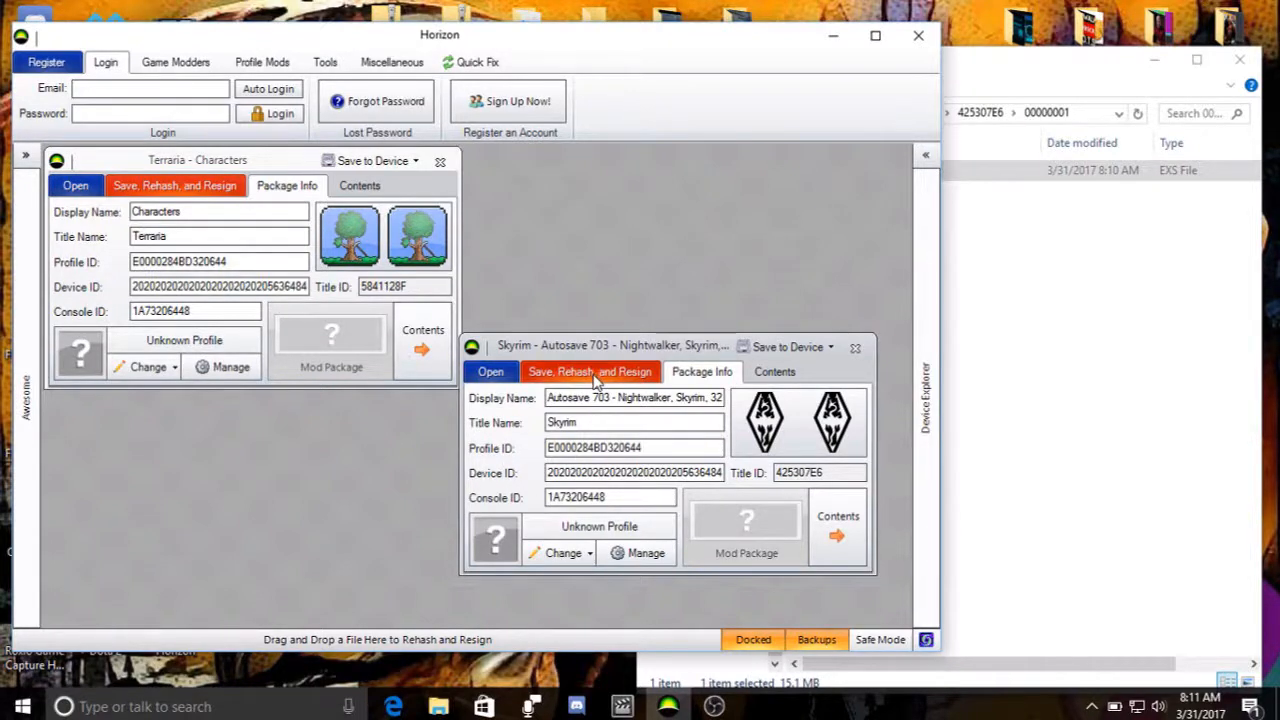
click(592, 372)
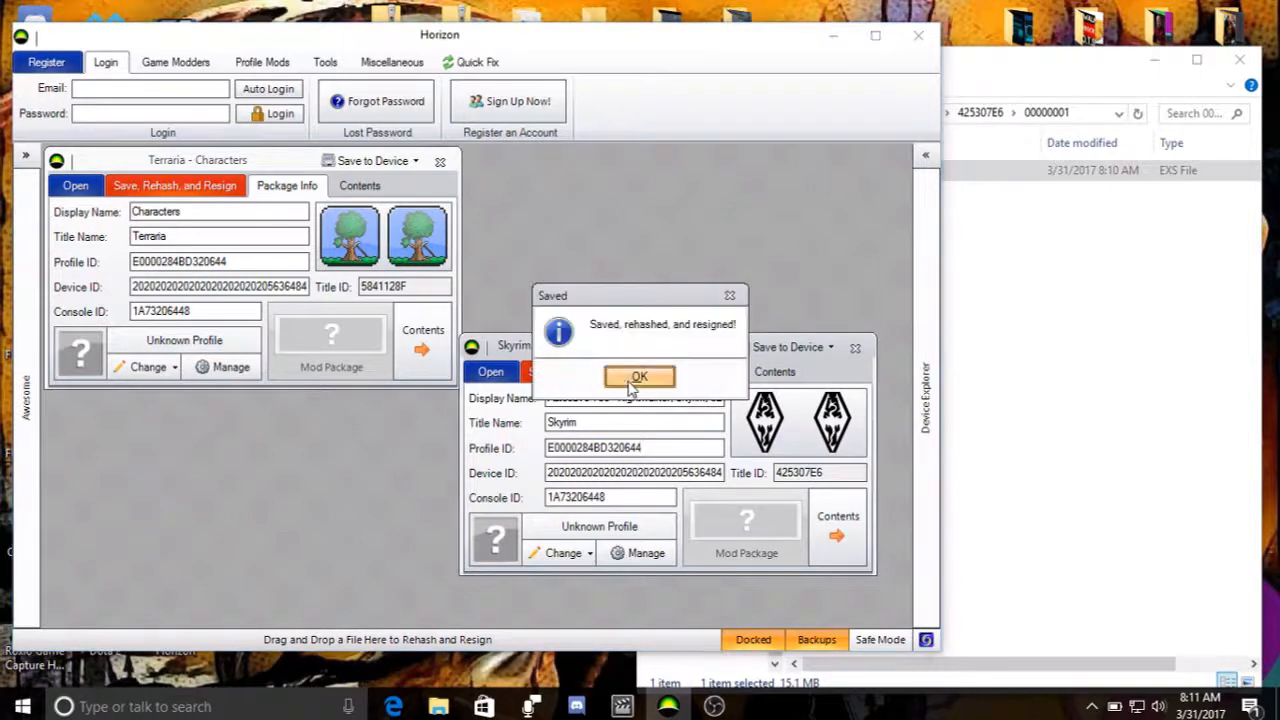
click(640, 376)
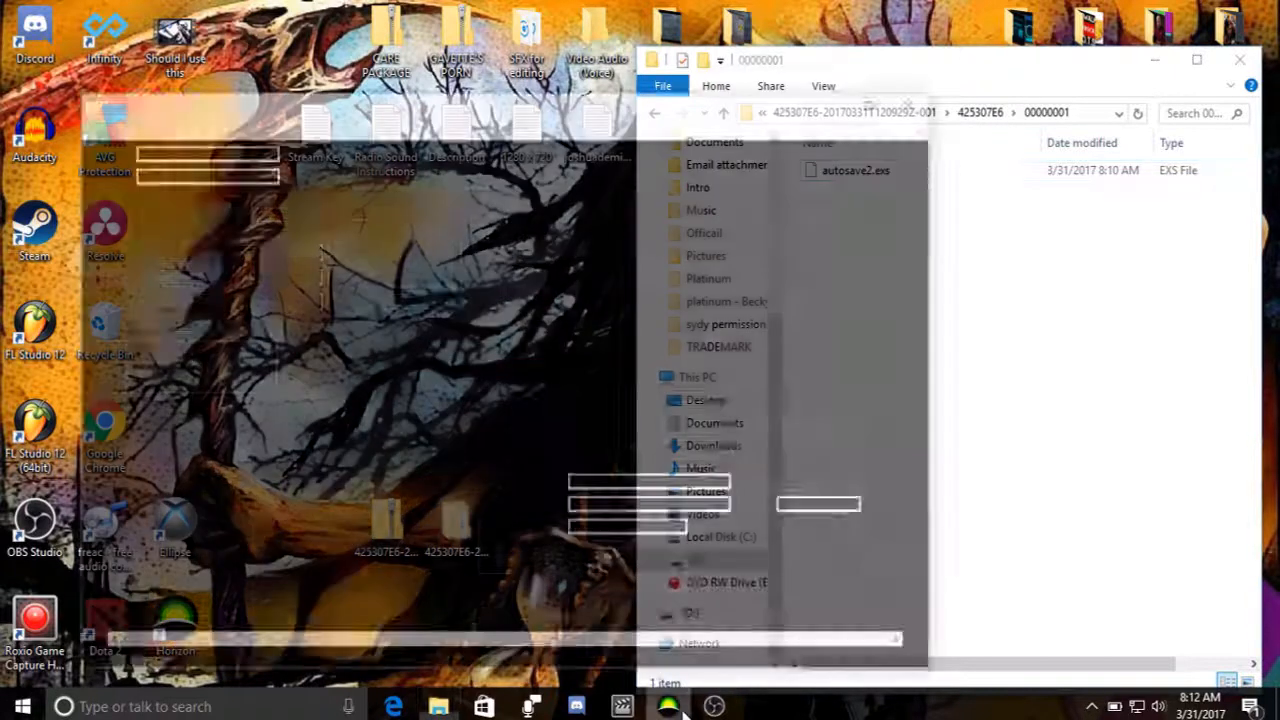
- Close Horizon, step File Explorer back to drive D: and close it
click(662, 706)
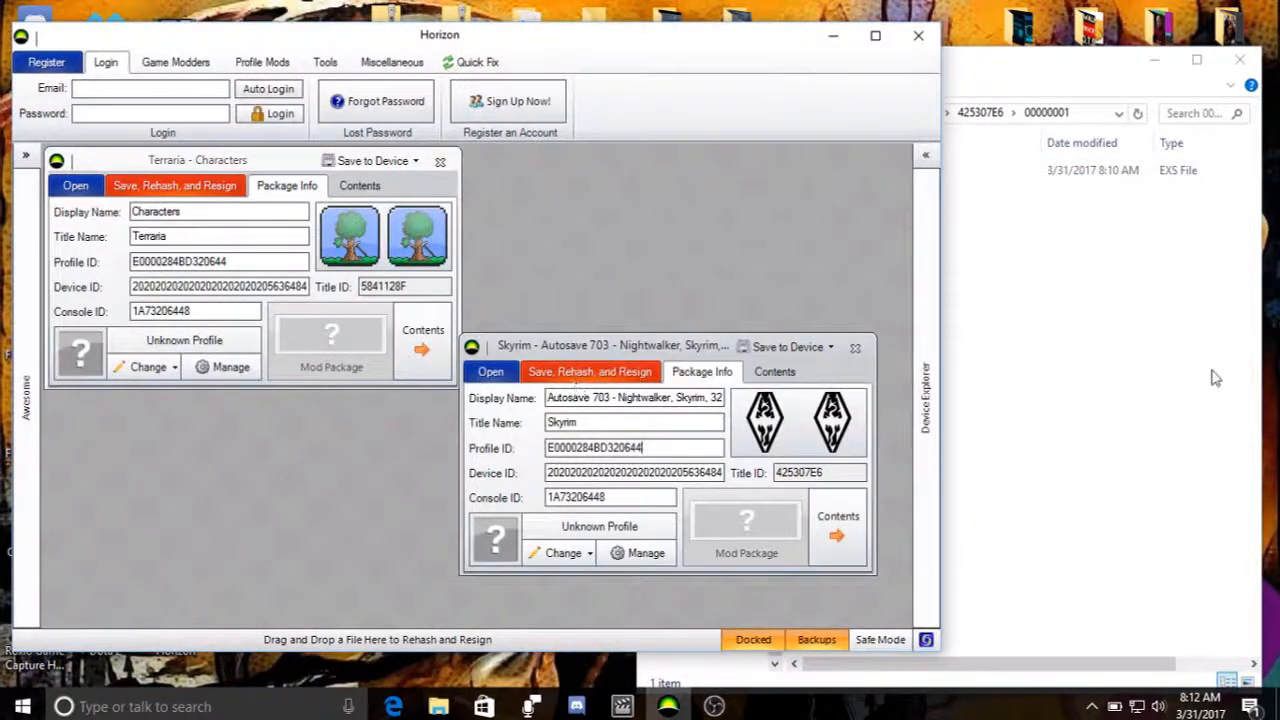
mouse_move(682, 272)
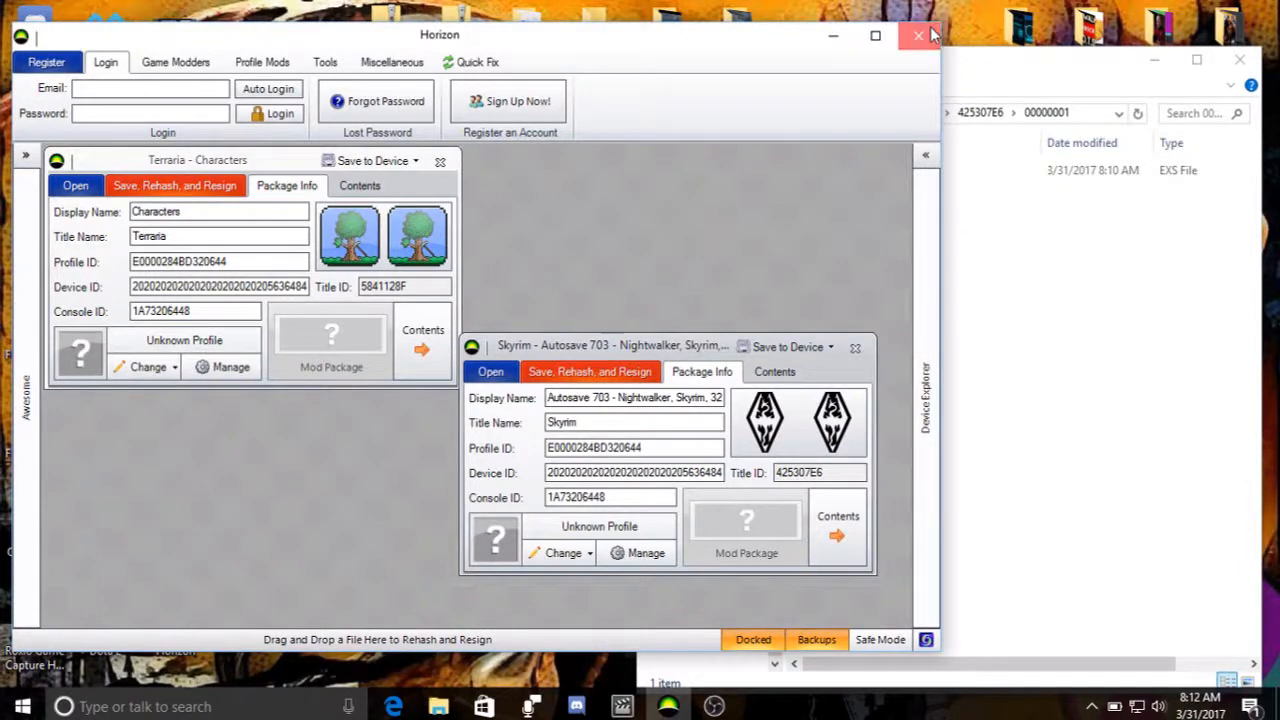
click(914, 34)
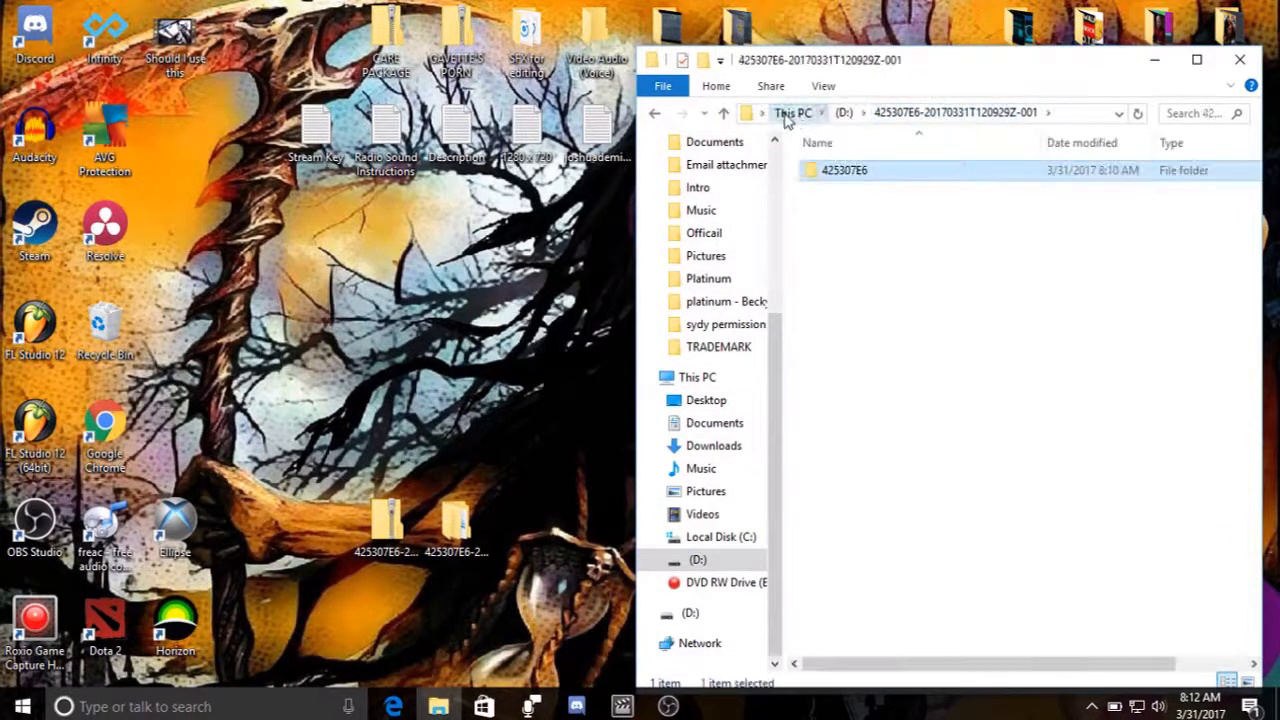
click(796, 112)
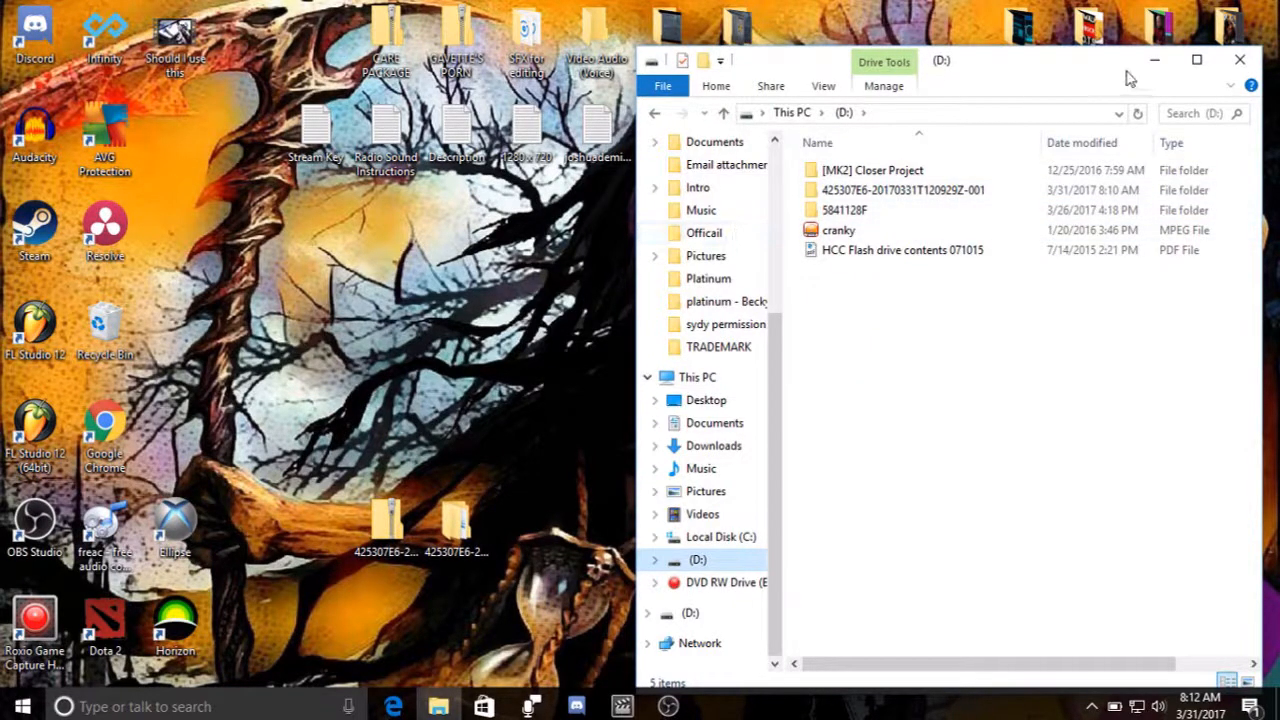
click(1238, 60)
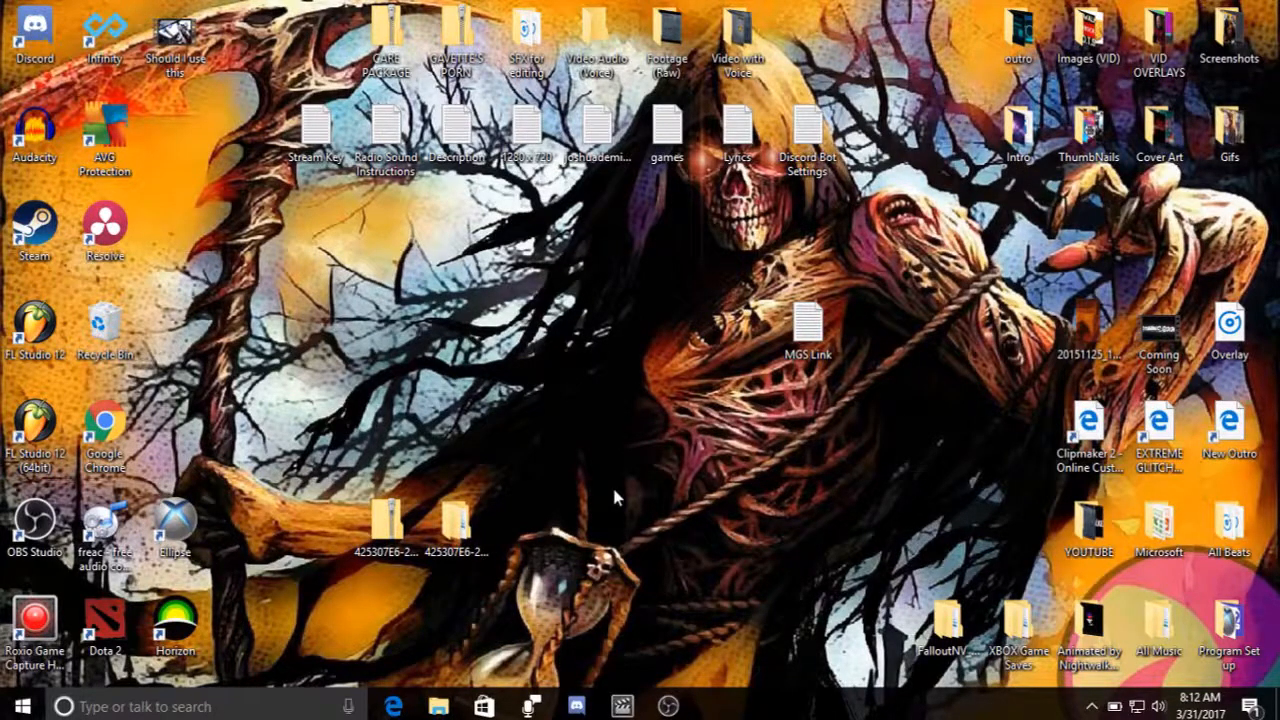
mouse_move(612, 664)
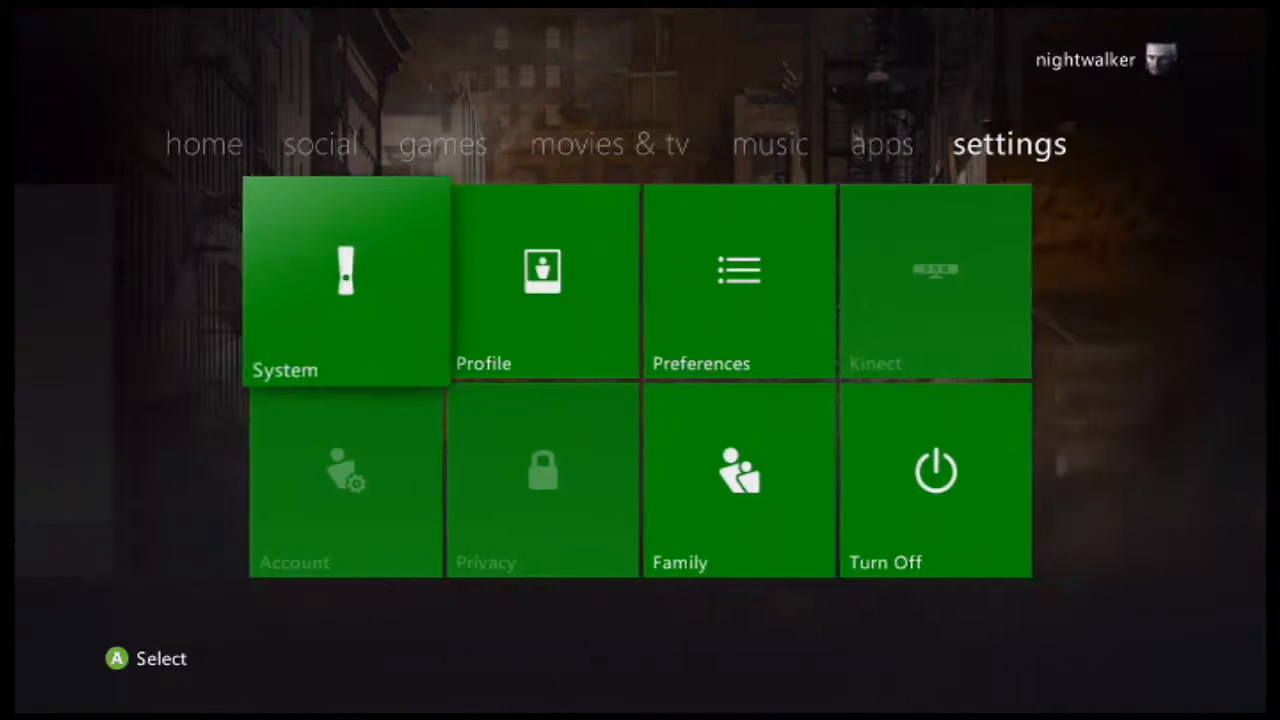
- Copy Skyrim Autosave 703 from USB storage to the hard drive, replacing the existing copy
click(344, 284)
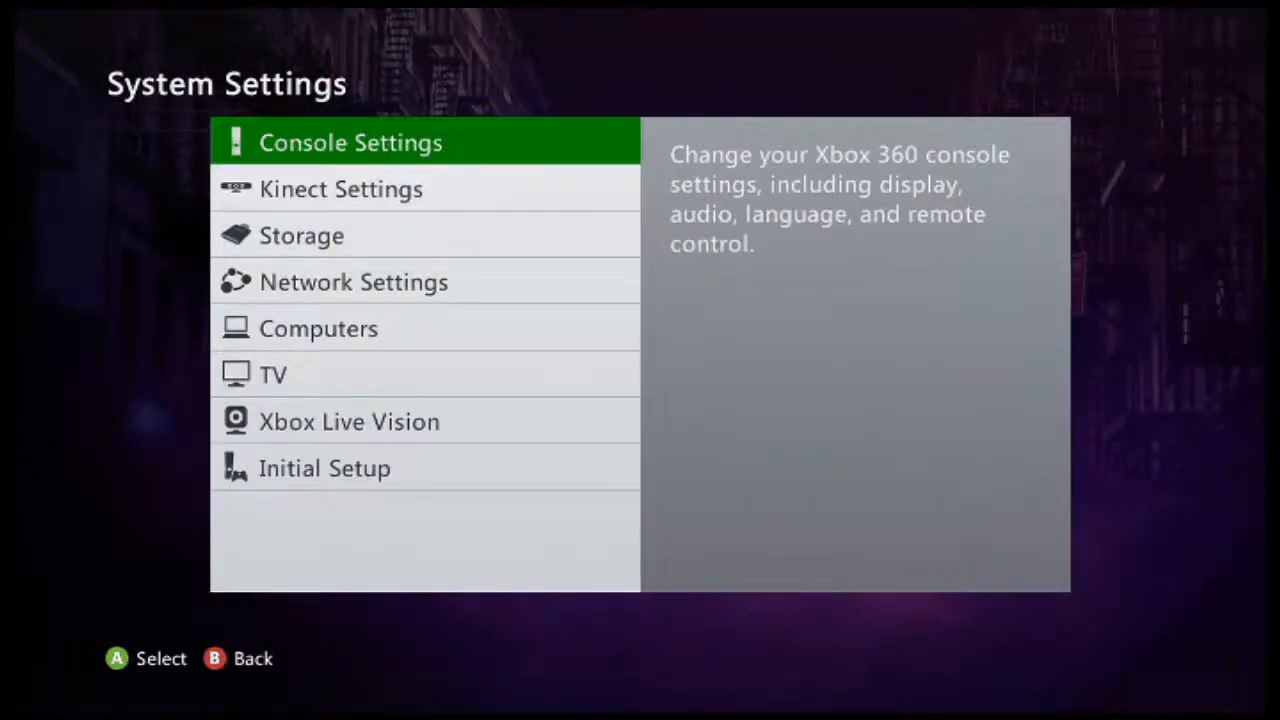
click(300, 236)
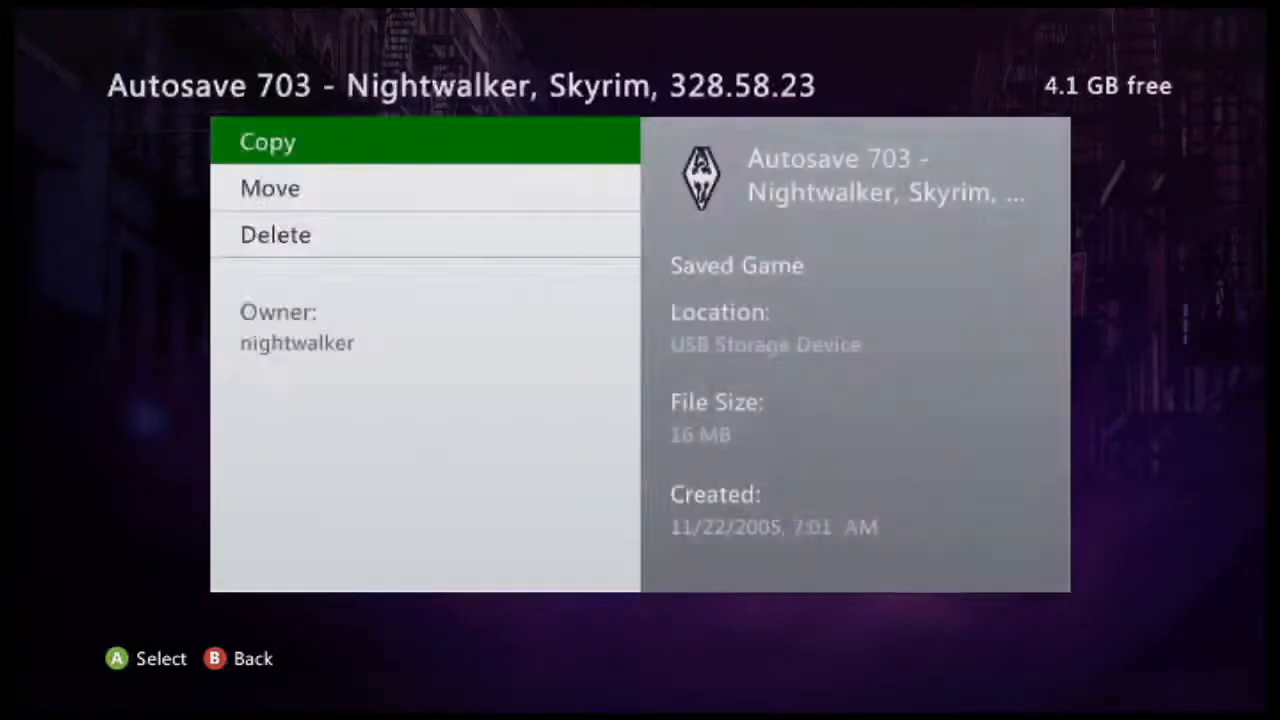
click(268, 140)
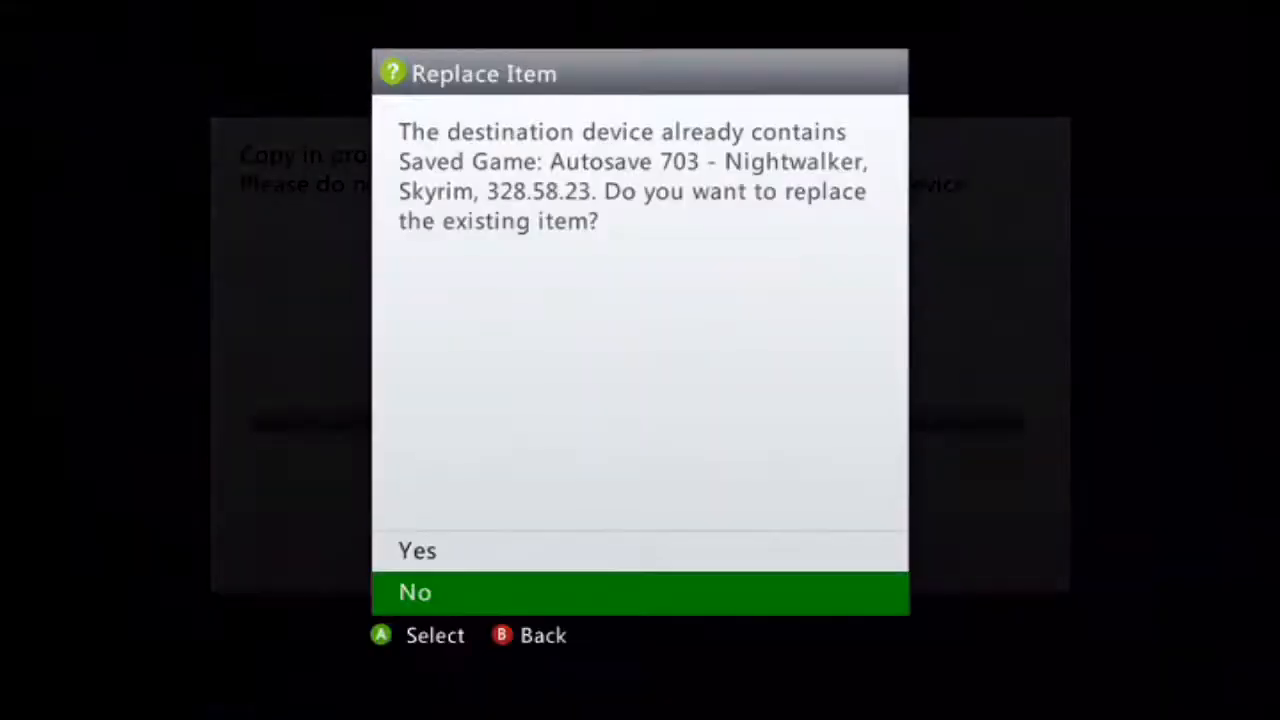
click(416, 552)
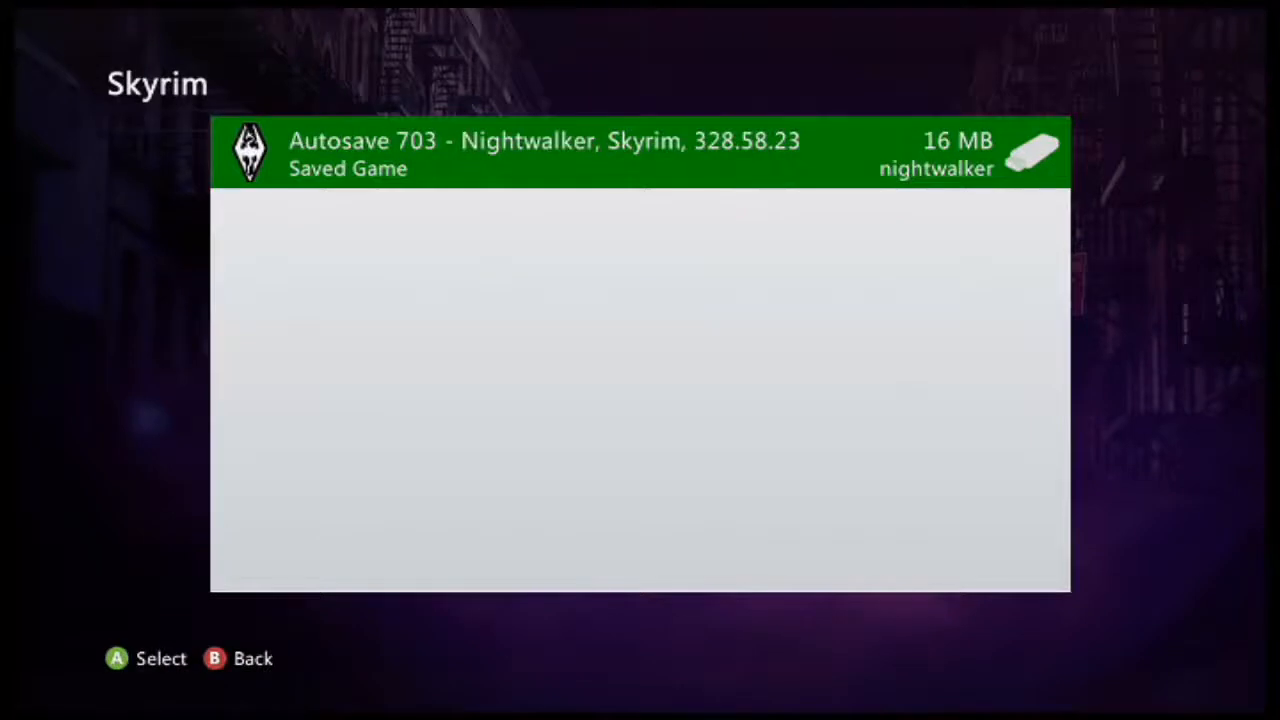
key(B)
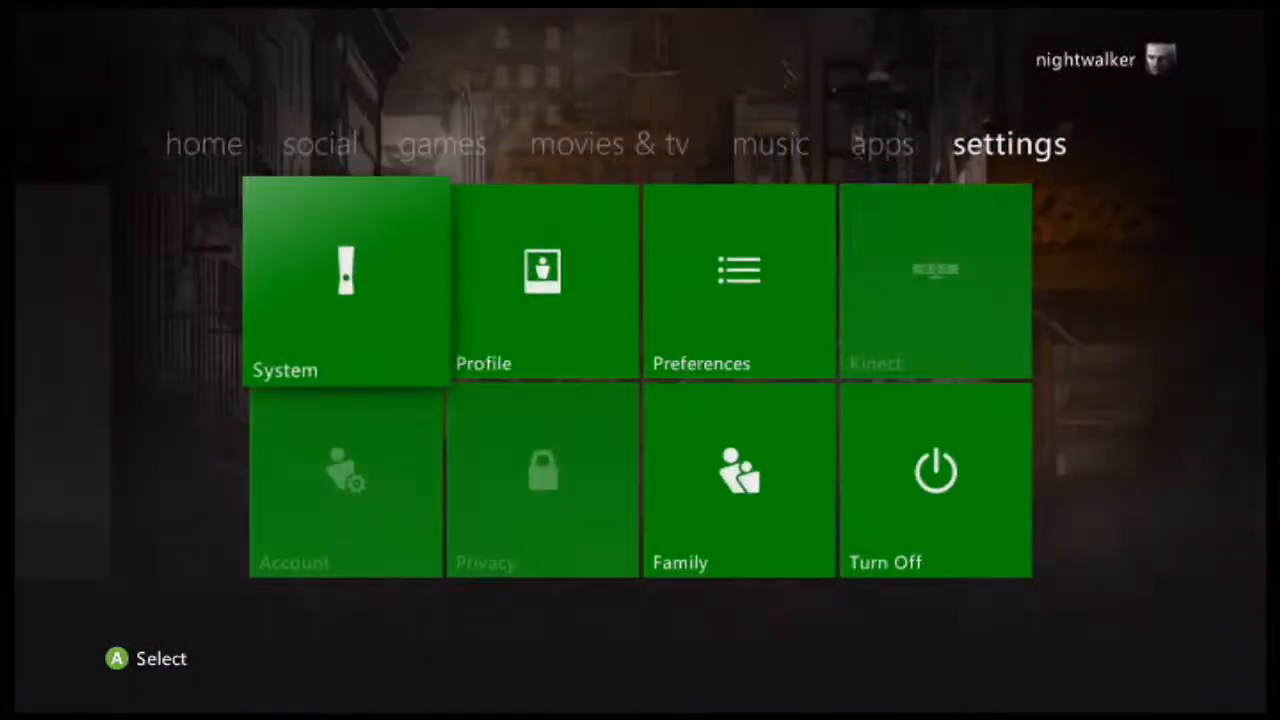